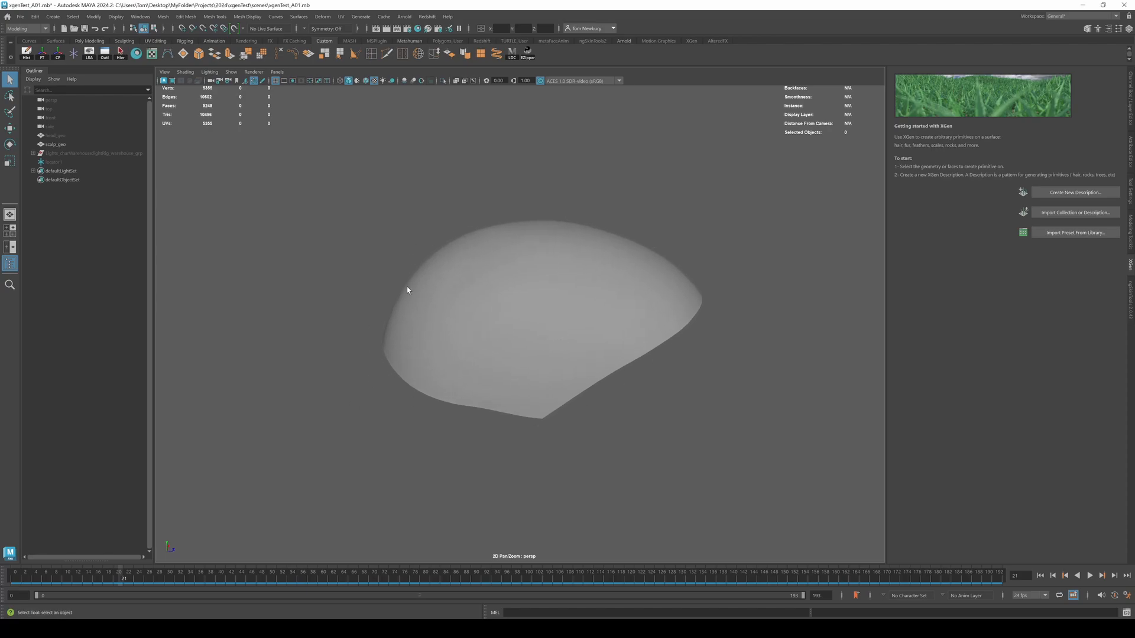
{"action": "mouse_move", "coordinate": [502, 295]}
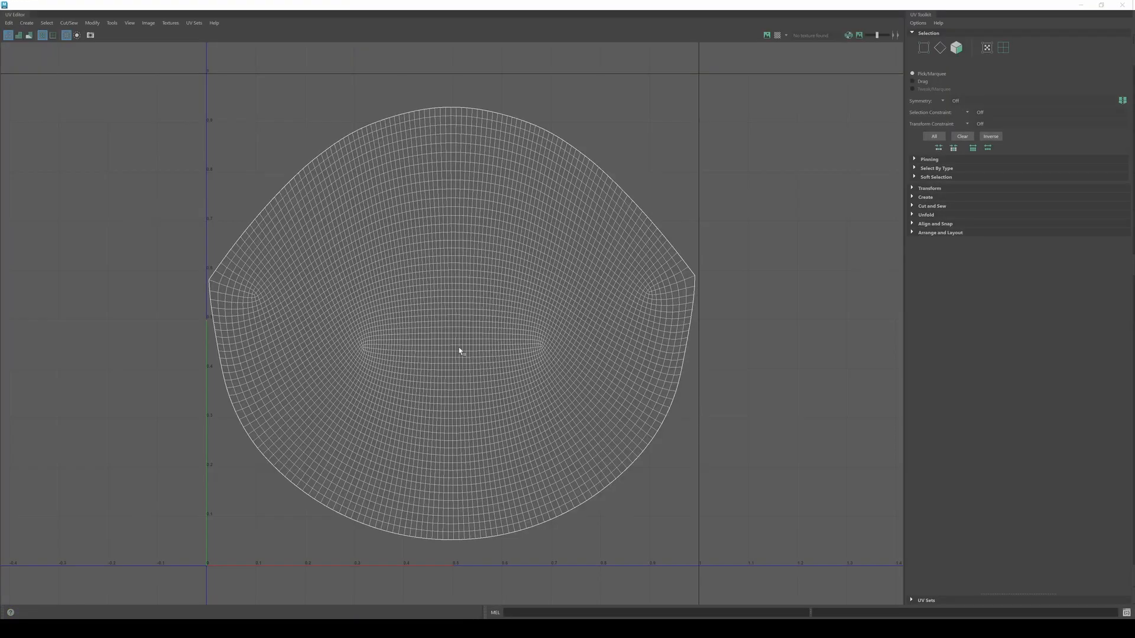
{"action": "mouse_move", "coordinate": [473, 114]}
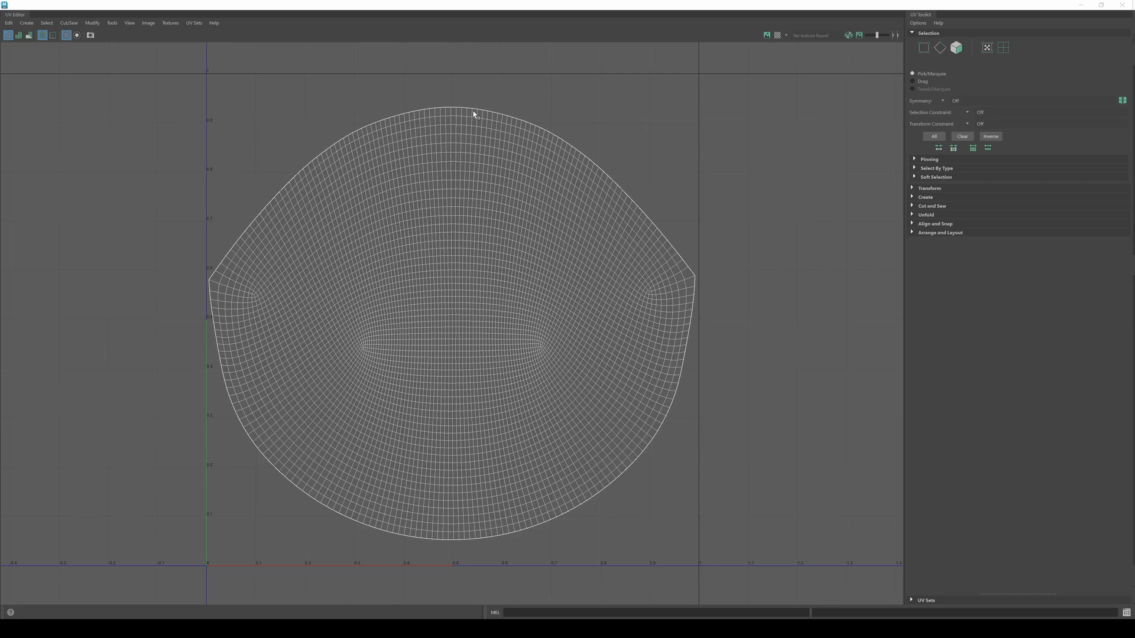
{"action": "mouse_move", "coordinate": [334, 362]}
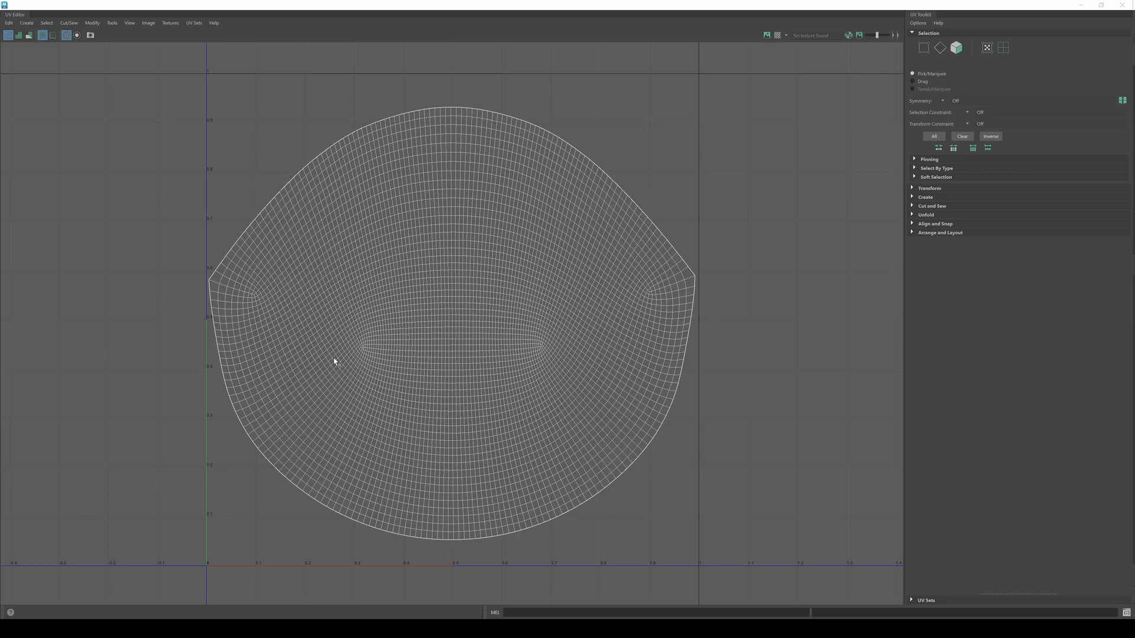
{"action": "mouse_move", "coordinate": [620, 357]}
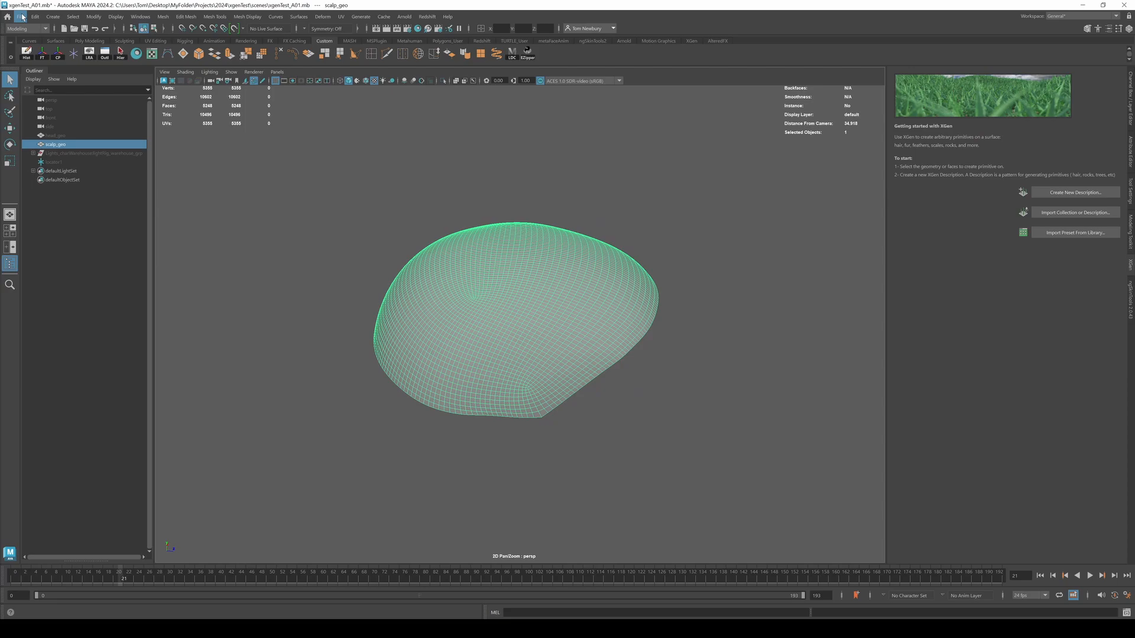
Start a new XGen description on scalp_geo named xgenTest_DES, controlled by placing and shaping guides.
{"action": "left_click", "coordinate": [21, 15]}
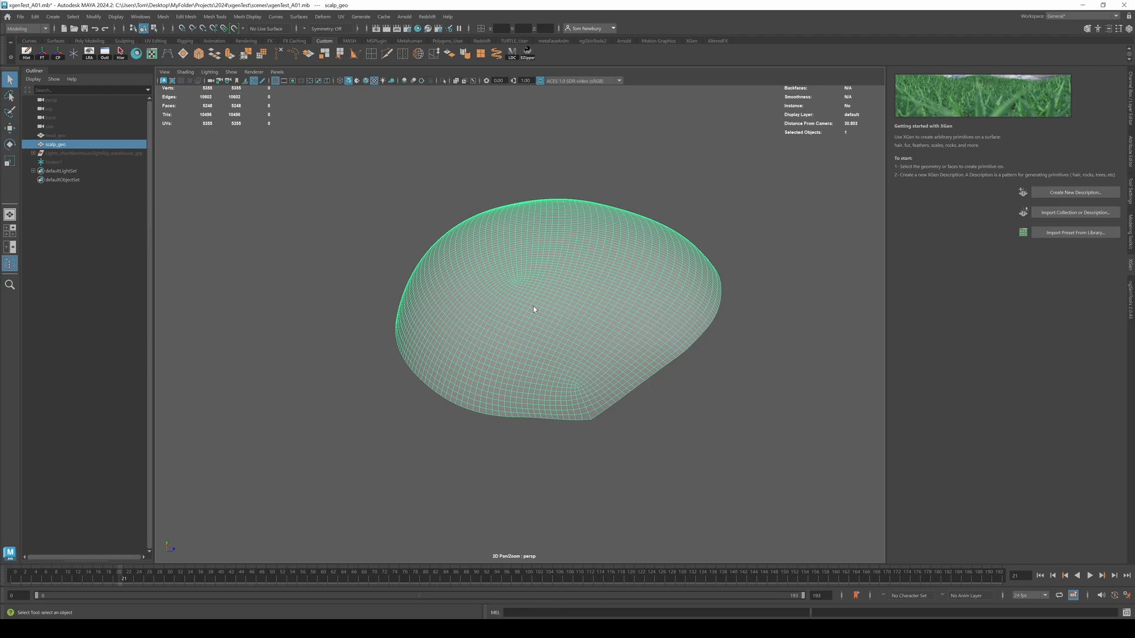
{"action": "mouse_move", "coordinate": [1074, 193]}
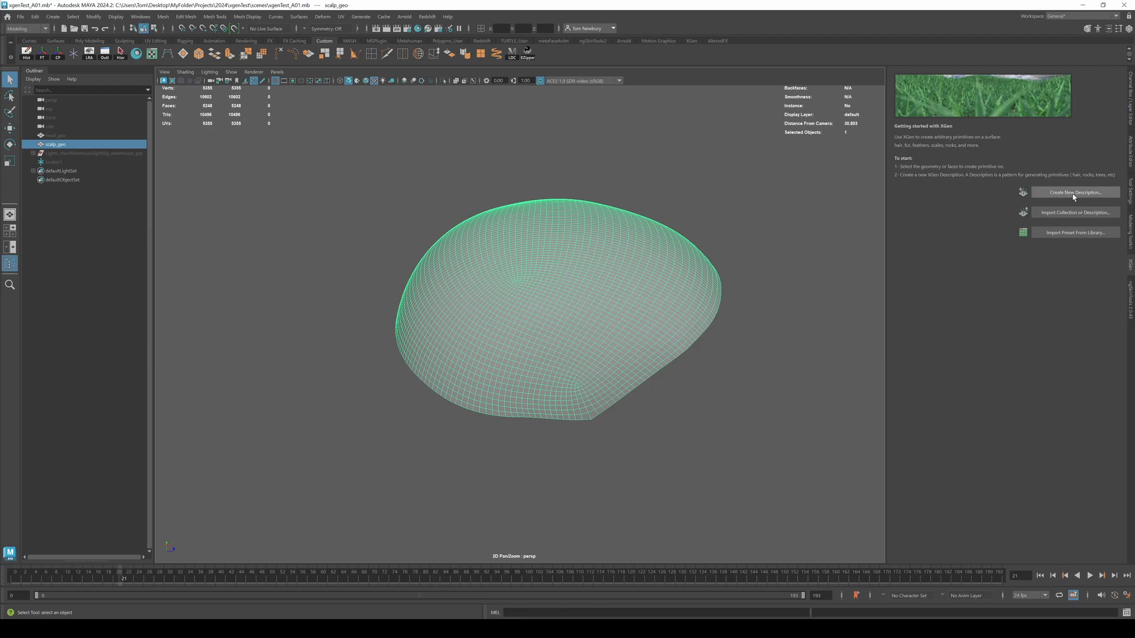
{"action": "left_click", "coordinate": [1075, 192]}
{"action": "type", "text": "xgenTest"}
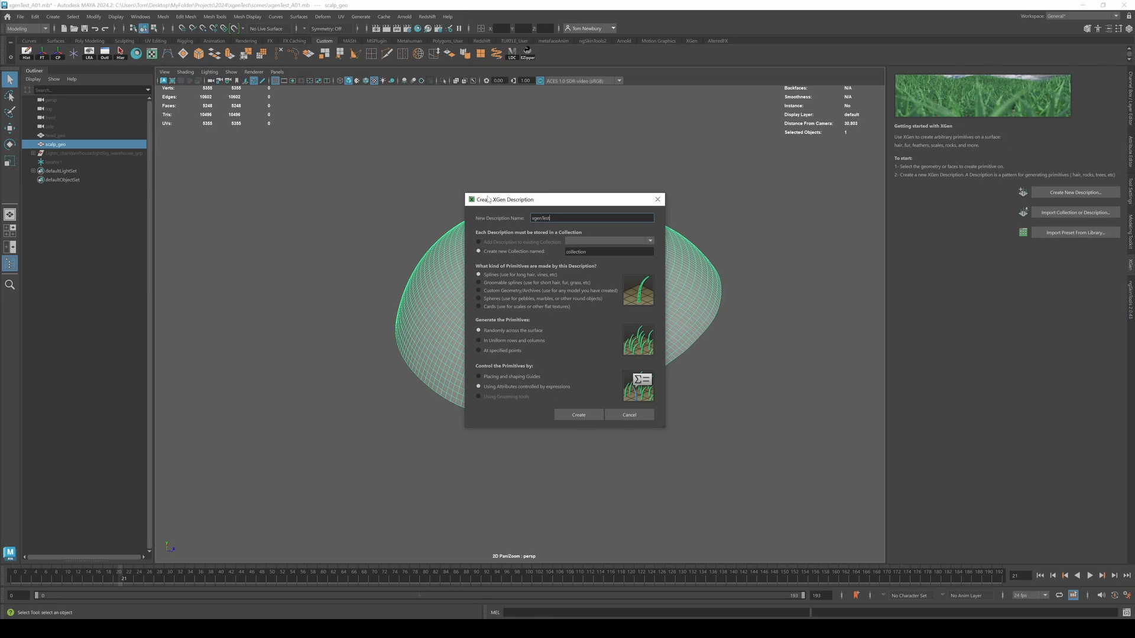
{"action": "type", "text": "_DES"}
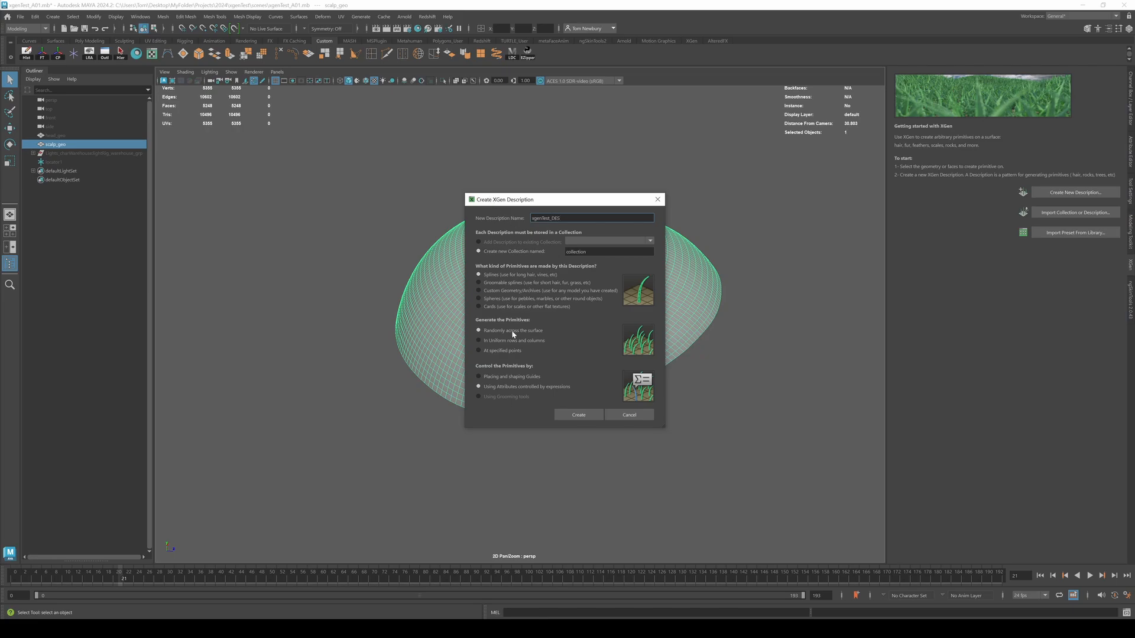
{"action": "left_click", "coordinate": [477, 376]}
{"action": "type", "text": "xgenTest_COL"}
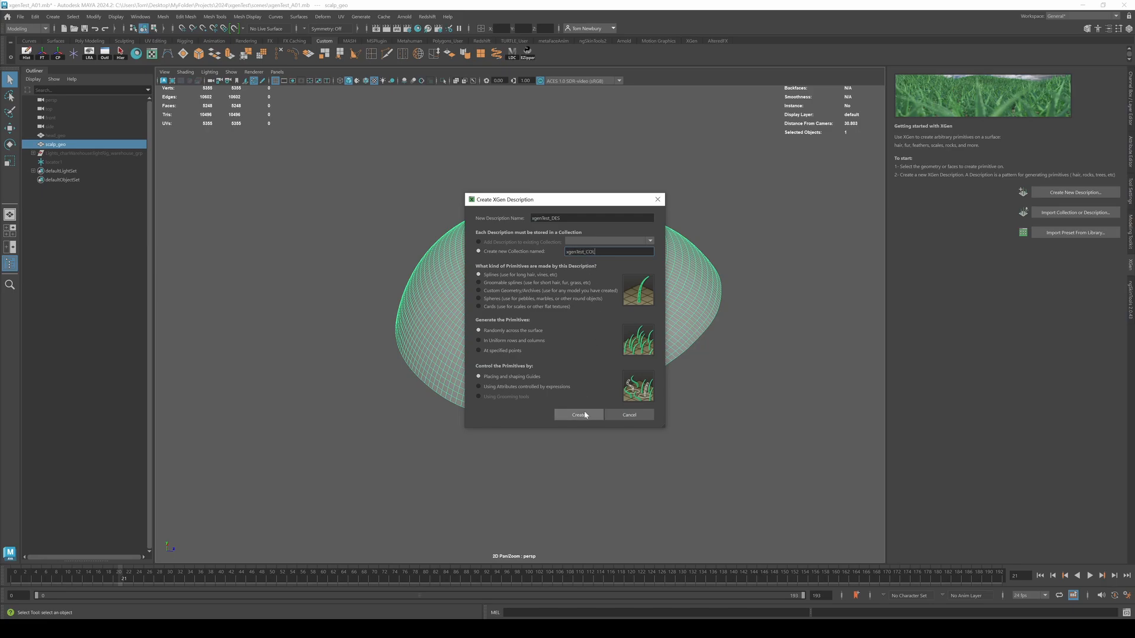
Create the xgenTest_DES description in collection xgenTest_COL on the scalp.
{"action": "left_click", "coordinate": [577, 415]}
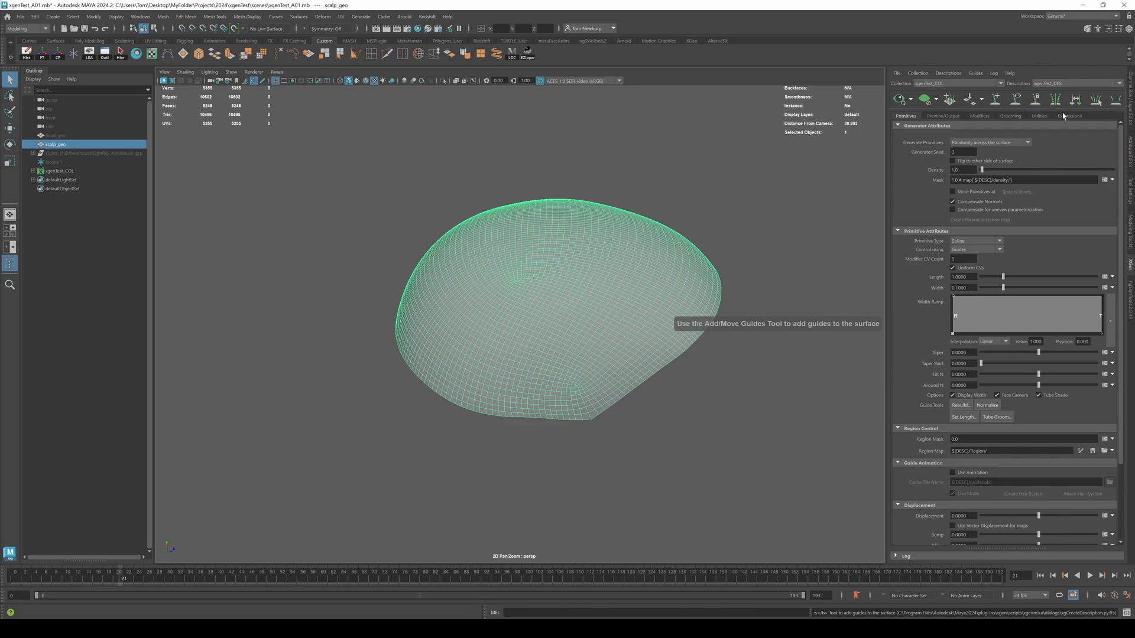
{"action": "mouse_move", "coordinate": [591, 410]}
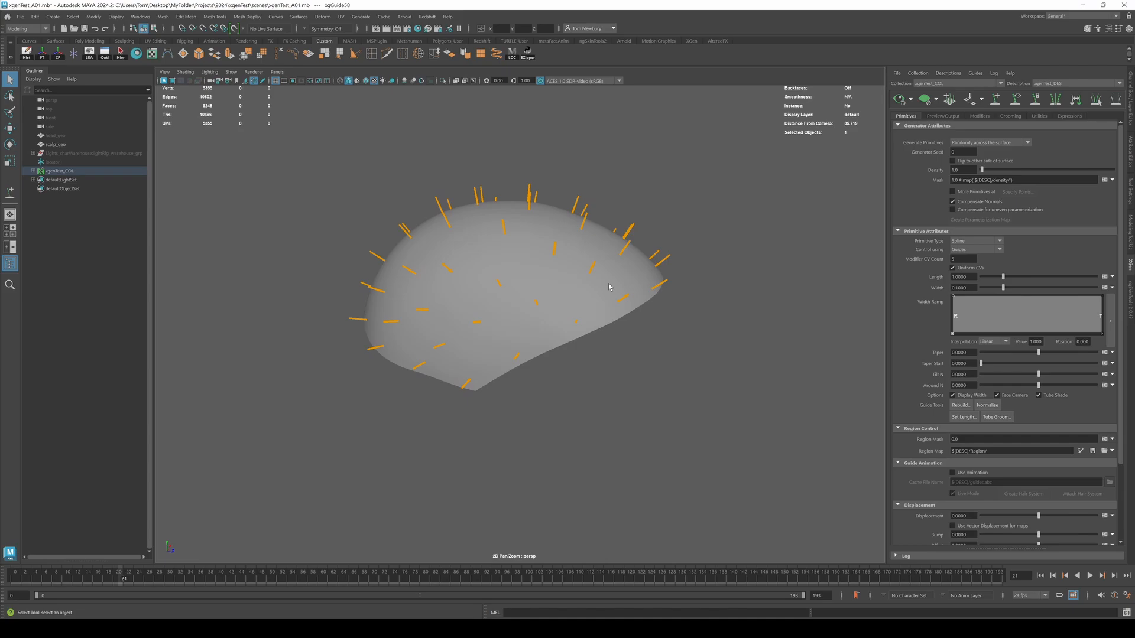
{"action": "mouse_move", "coordinate": [611, 282]}
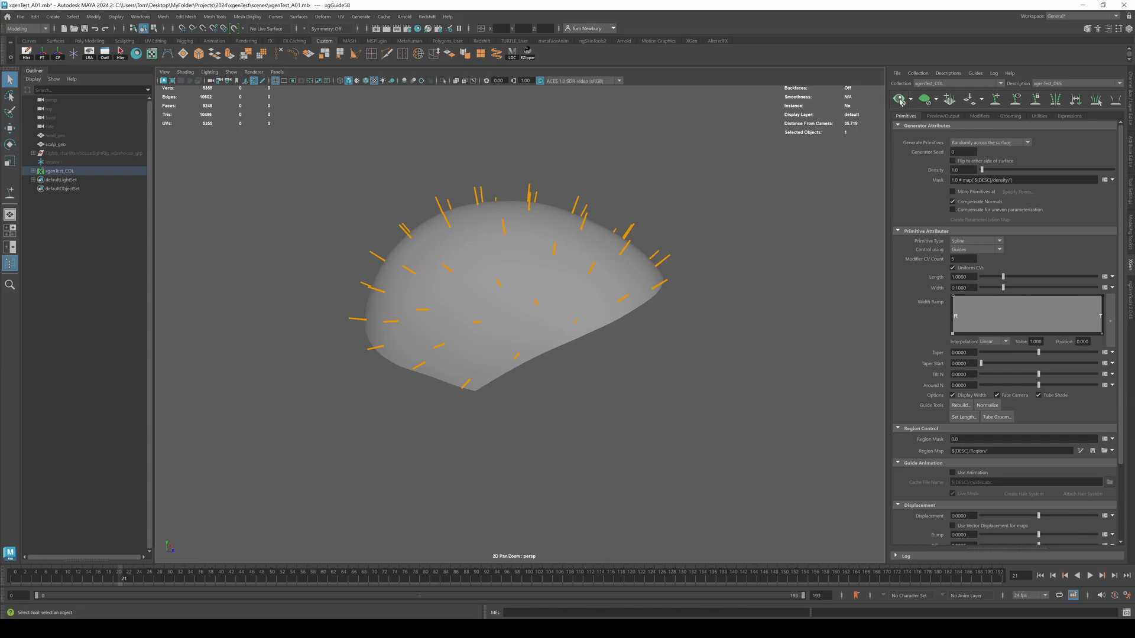
{"action": "mouse_move", "coordinate": [348, 223]}
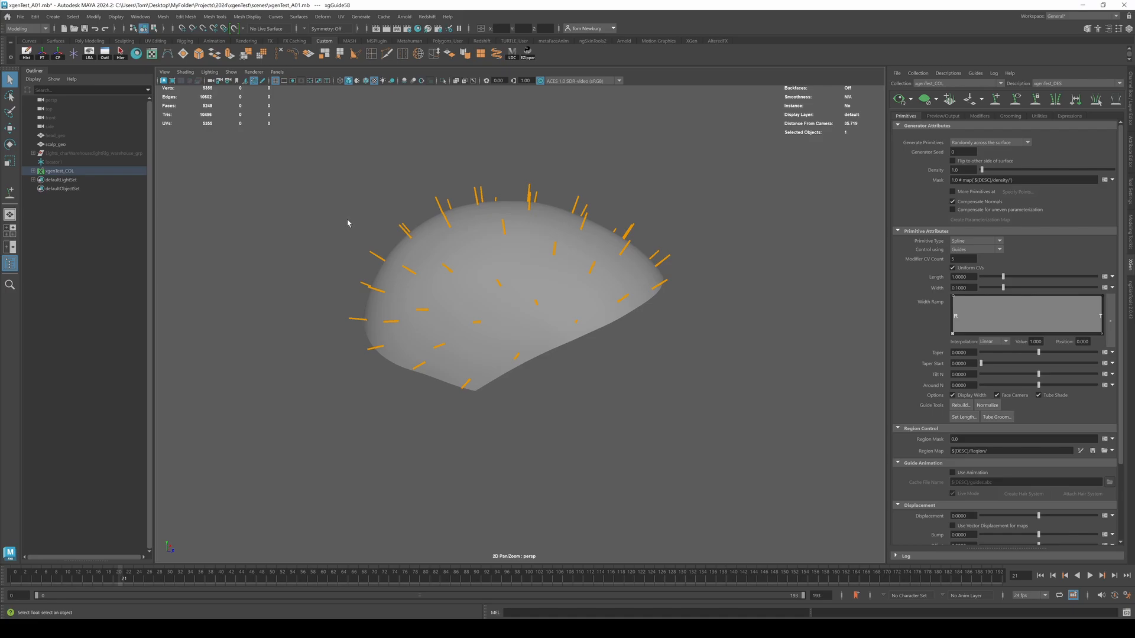
{"action": "mouse_move", "coordinate": [449, 223]}
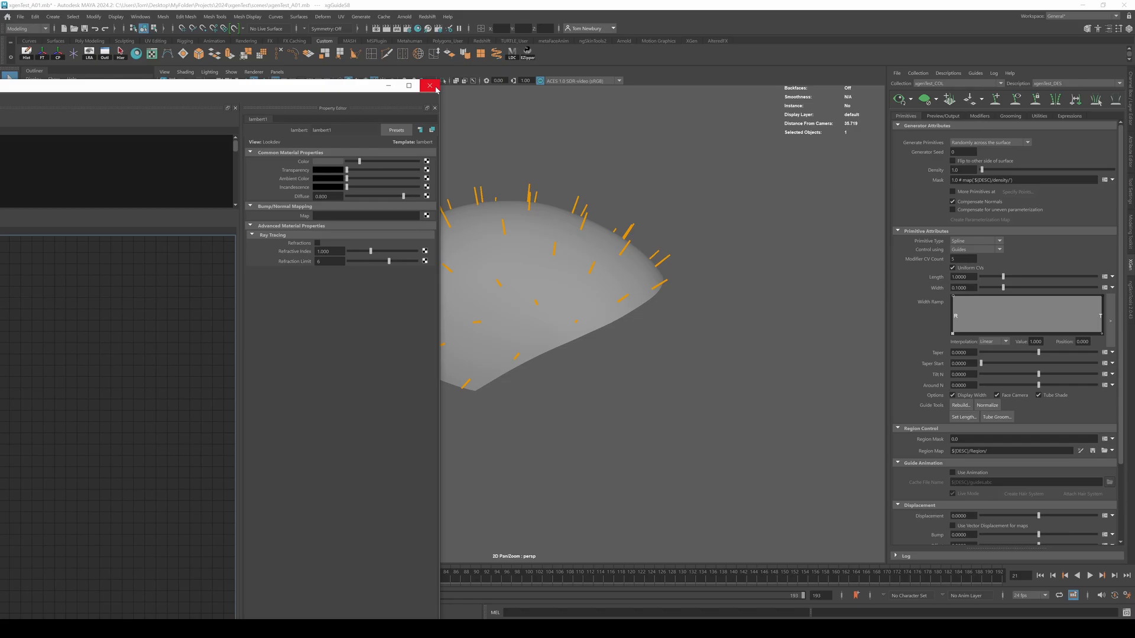
{"action": "mouse_move", "coordinate": [430, 91]}
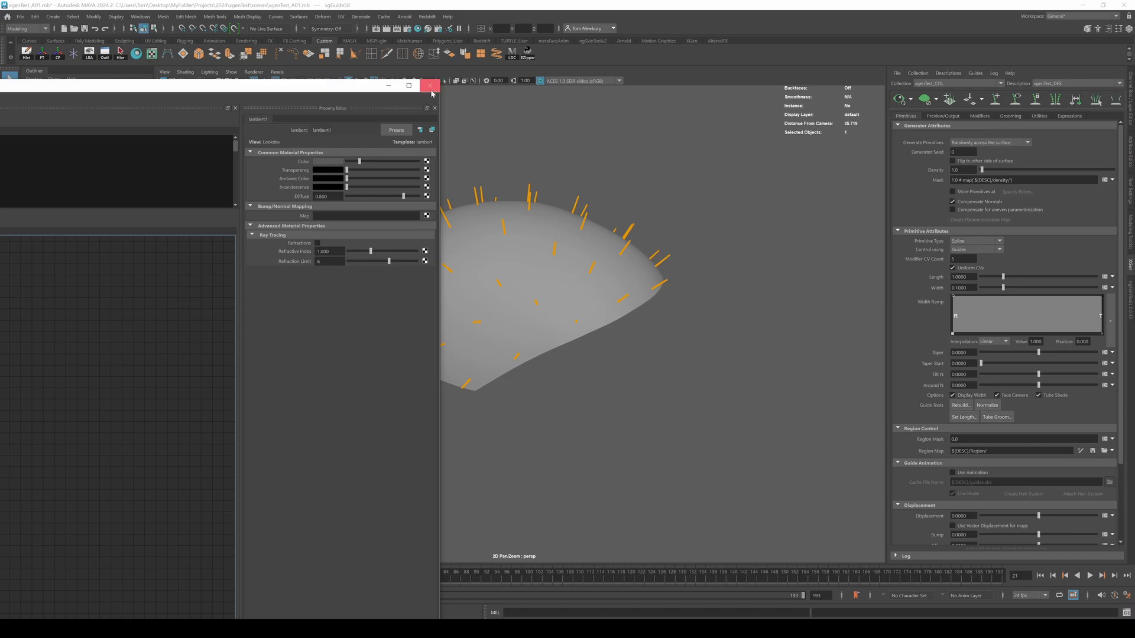
Set the hair Taper Start to 0.5 and move on to the Preview/Output settings.
{"action": "left_click", "coordinate": [430, 85]}
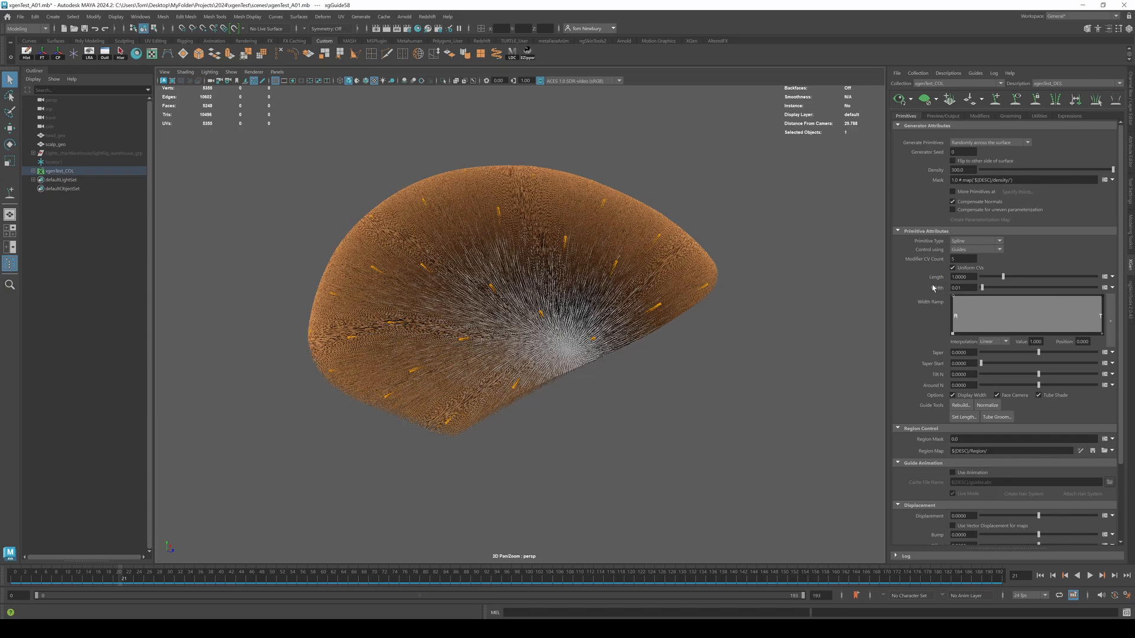
{"action": "triple_click", "coordinate": [960, 352]}
{"action": "type", "text": "0.8"}
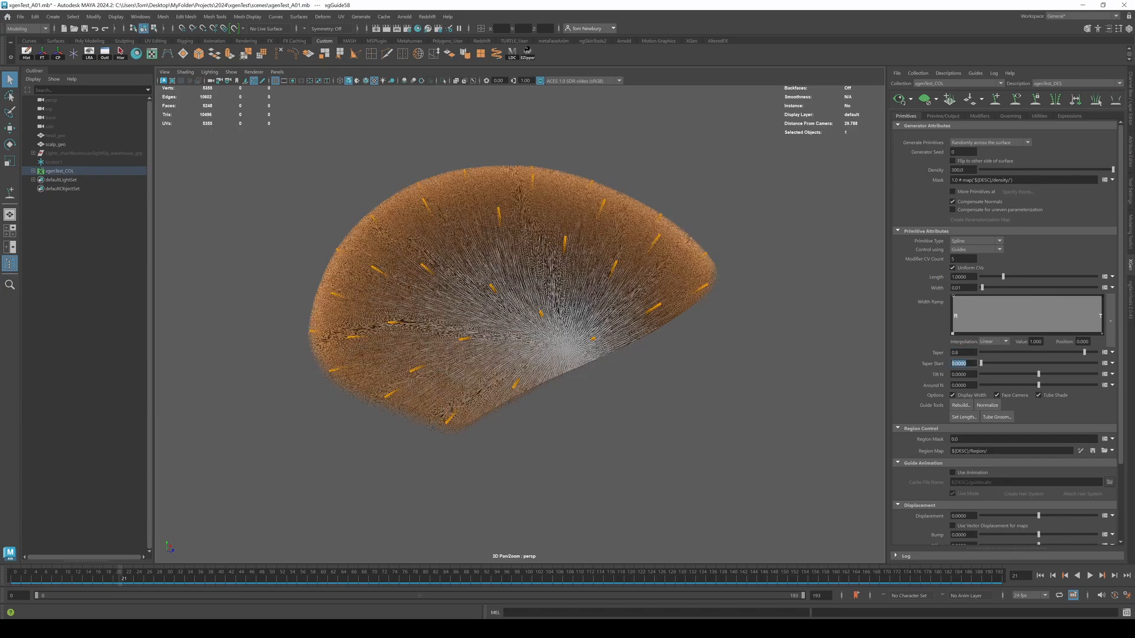
{"action": "type", "text": "0.5"}
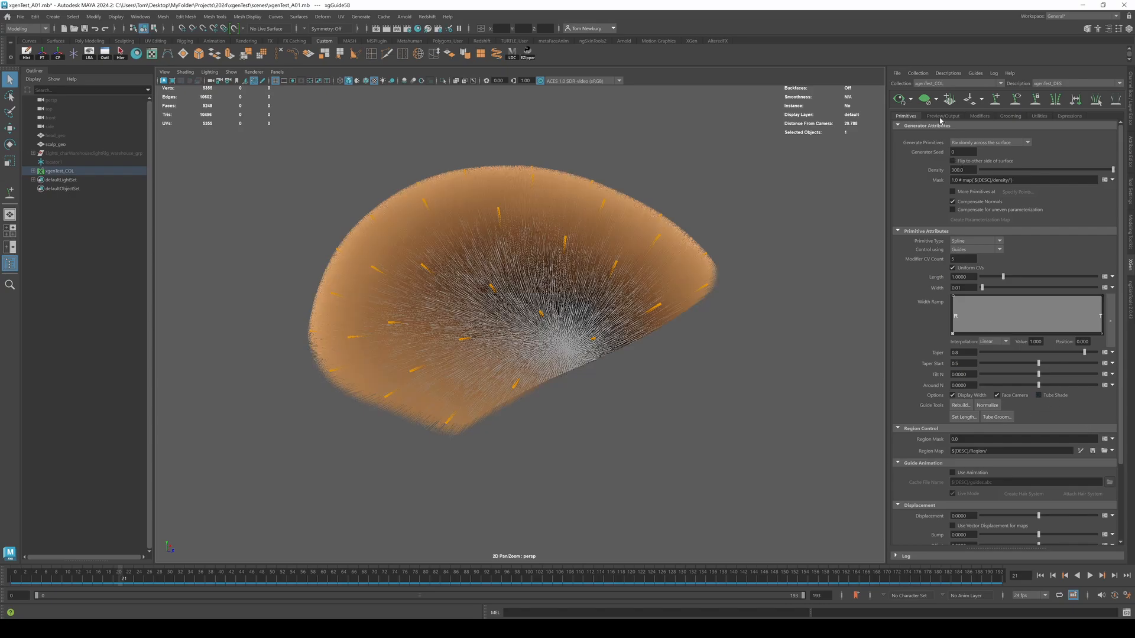
{"action": "left_click", "coordinate": [942, 116]}
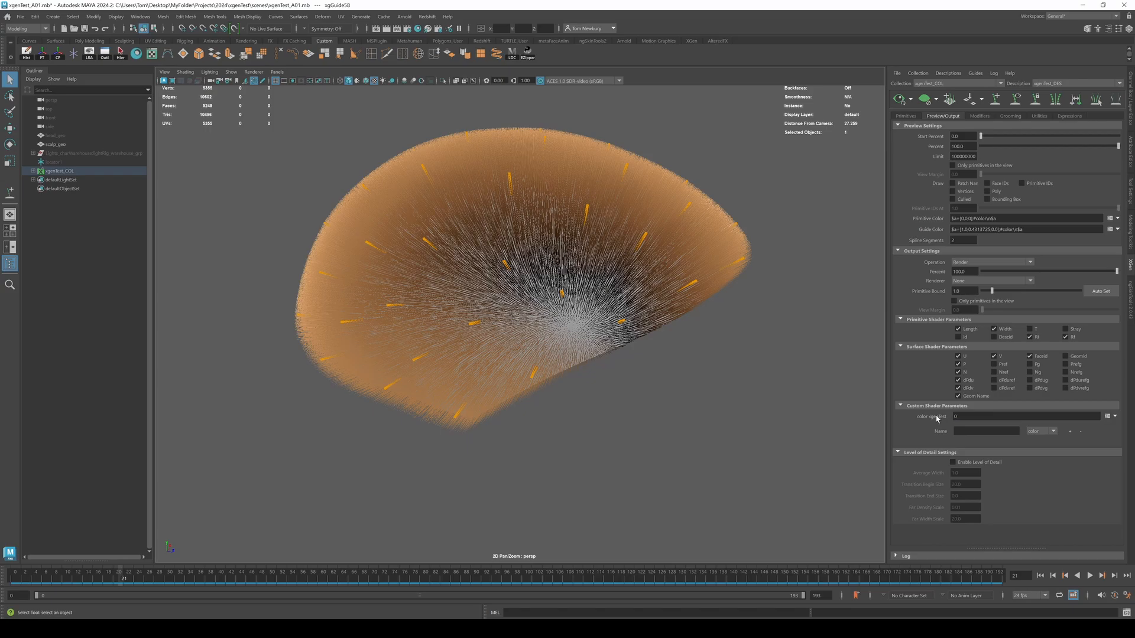
{"action": "mouse_move", "coordinate": [934, 423]}
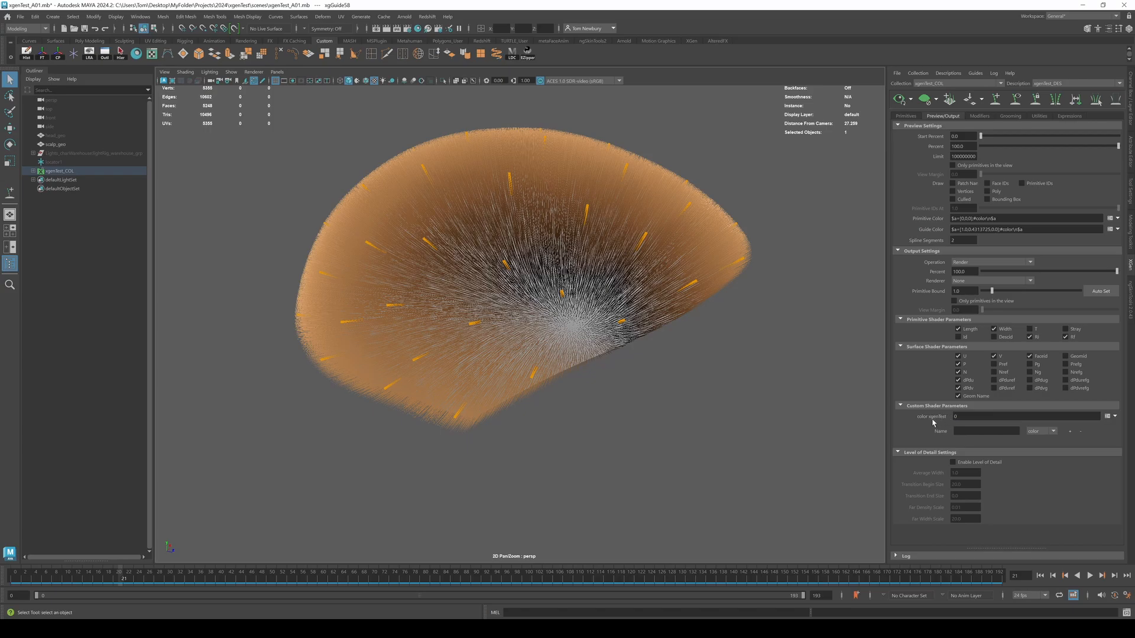
{"action": "mouse_move", "coordinate": [1008, 99]}
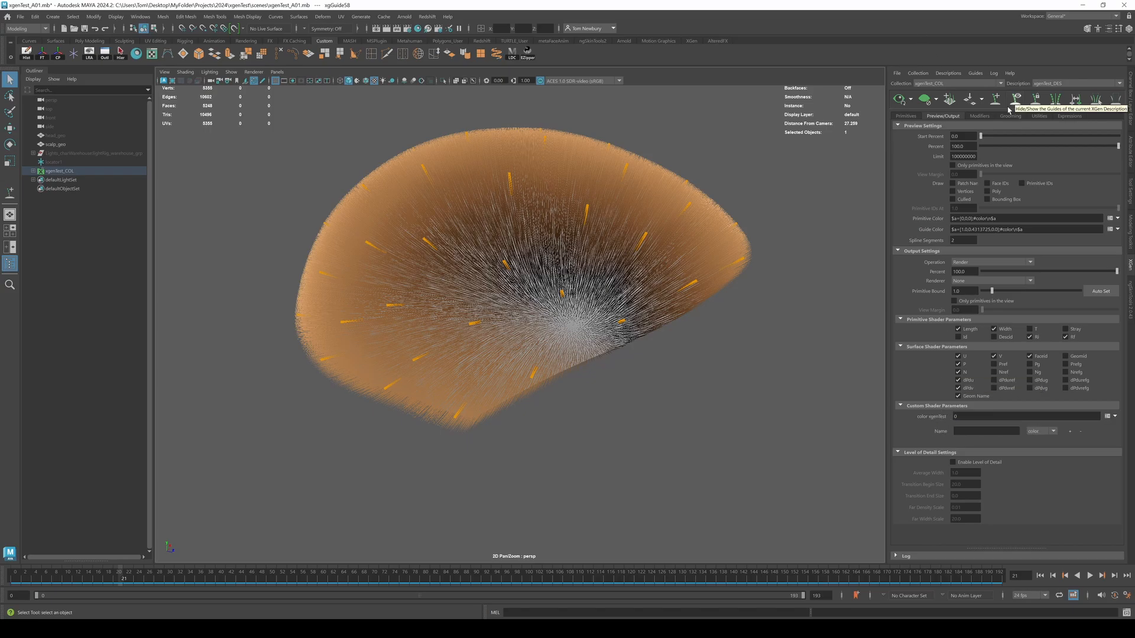
Add a new modifier from the description's Modifiers list.
{"action": "left_click", "coordinate": [978, 116]}
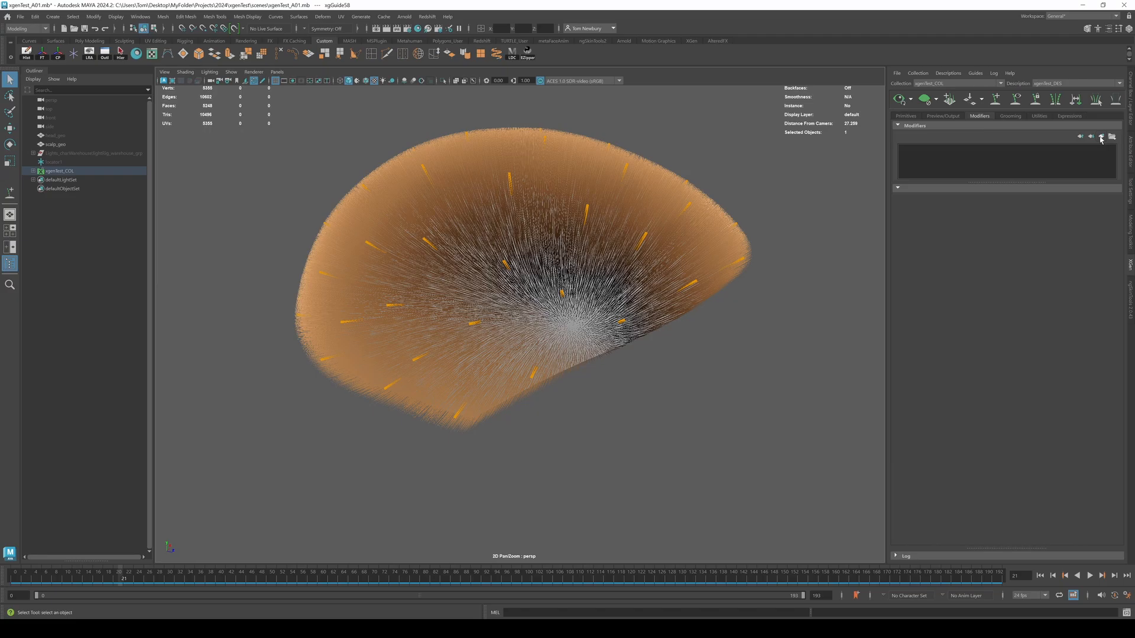
{"action": "left_click", "coordinate": [1099, 137]}
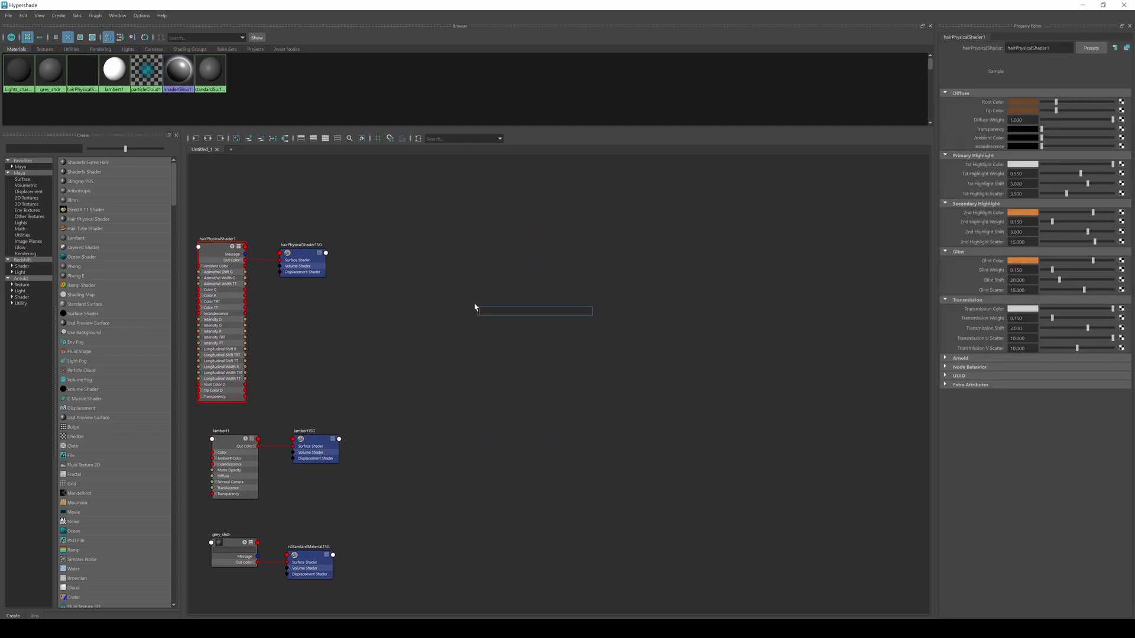
Create a RedshiftPrincipledHair shader node in Hypershade.
{"action": "type", "text": "stand"}
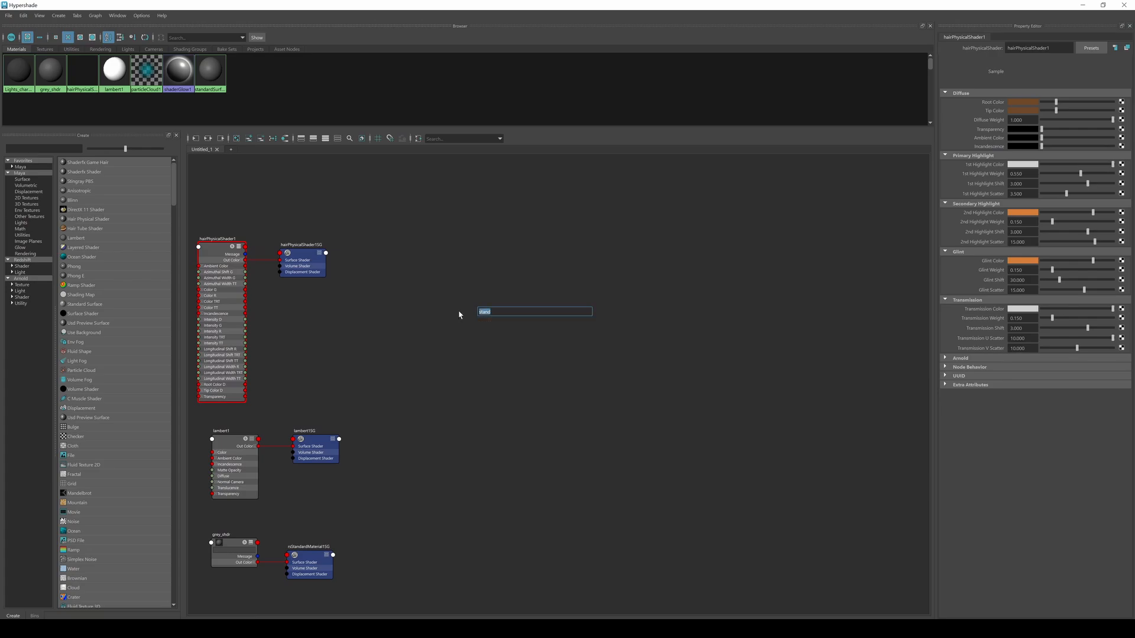
{"action": "type", "text": "hair"}
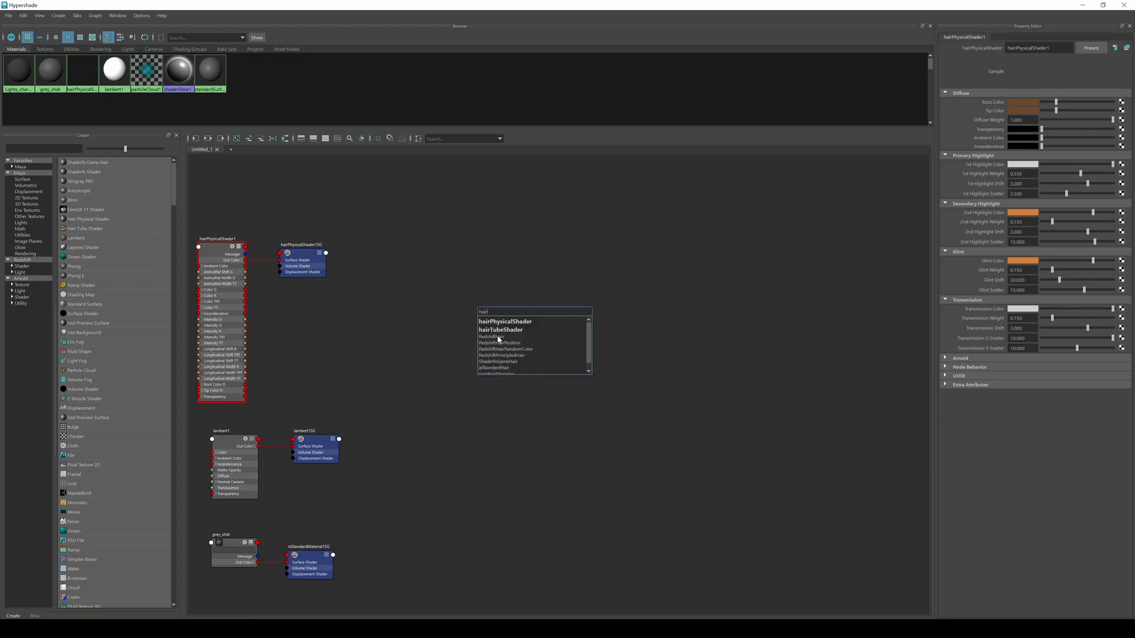
{"action": "mouse_move", "coordinate": [505, 355]}
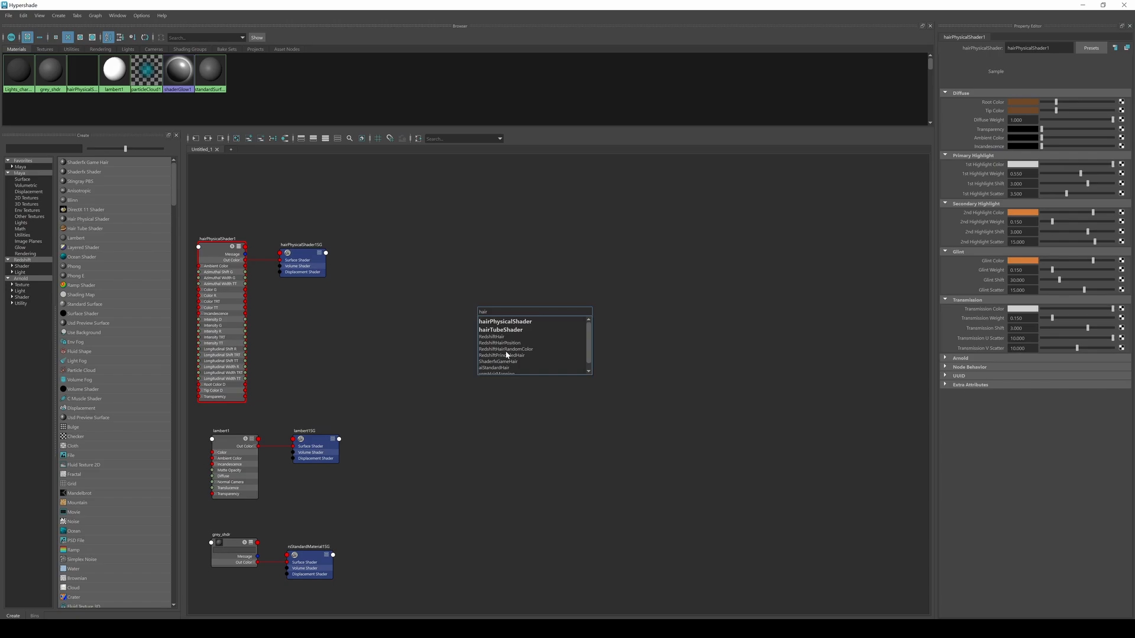
{"action": "left_click", "coordinate": [500, 355]}
{"action": "type", "text": "user"}
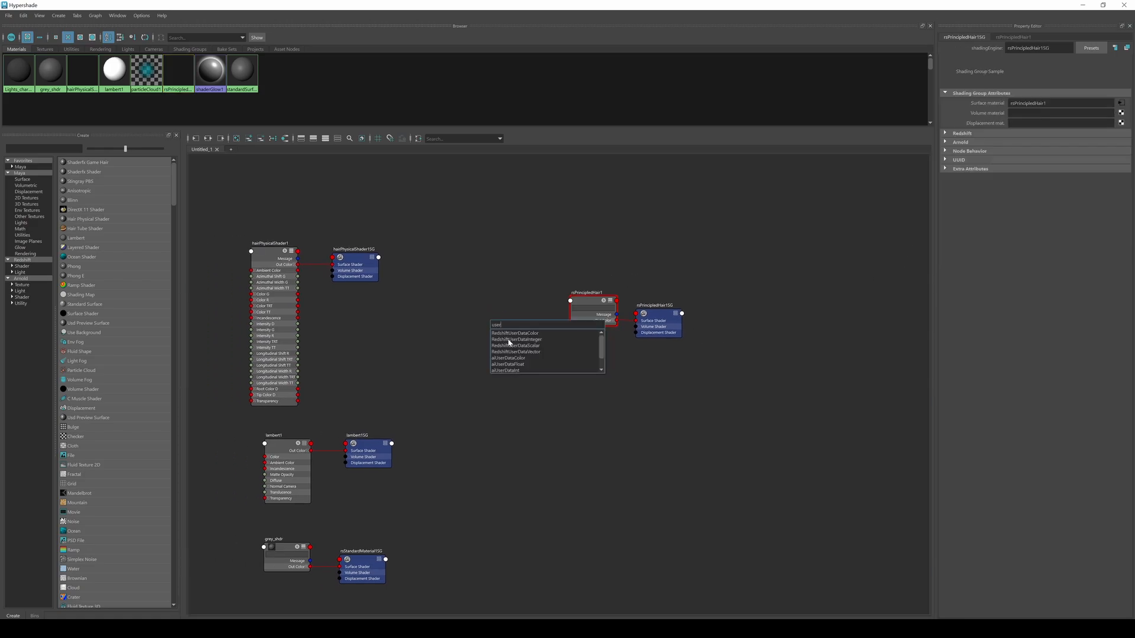
Add an rsUserDataColor node and connect its Out to the hair shader's Albedo and Tint.
{"action": "left_click", "coordinate": [517, 333]}
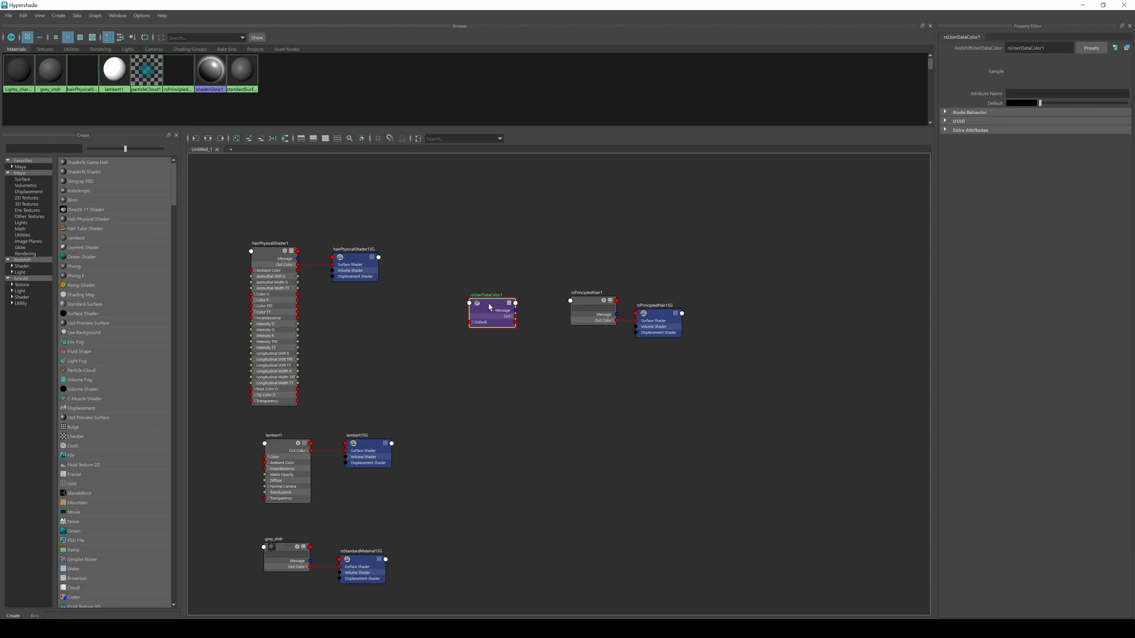
{"action": "left_click", "coordinate": [592, 305]}
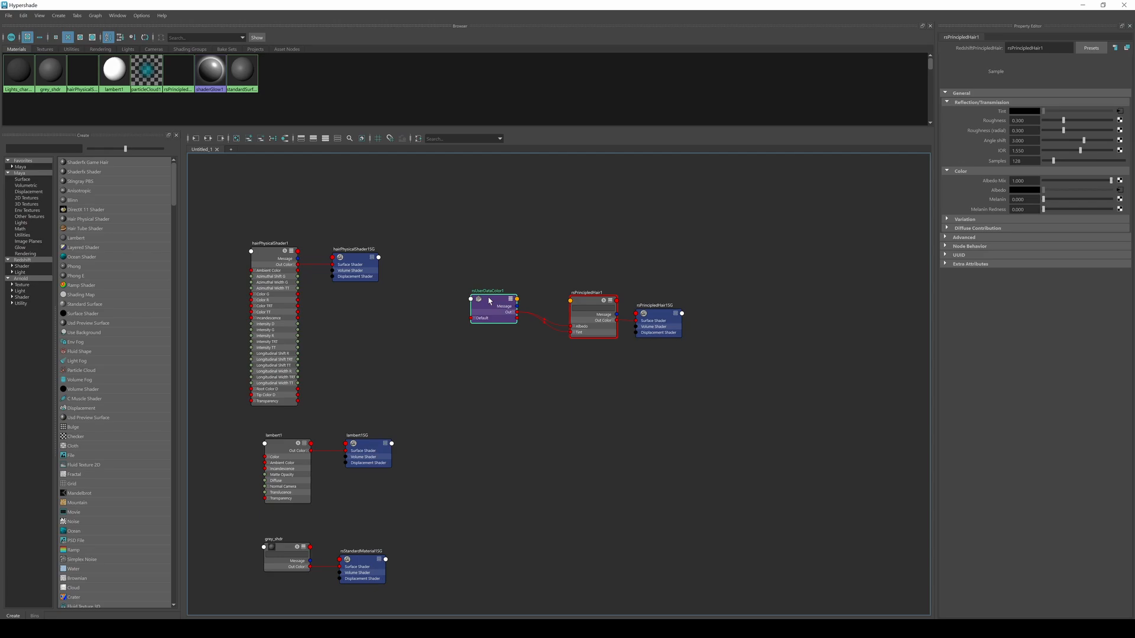
{"action": "left_click", "coordinate": [492, 300]}
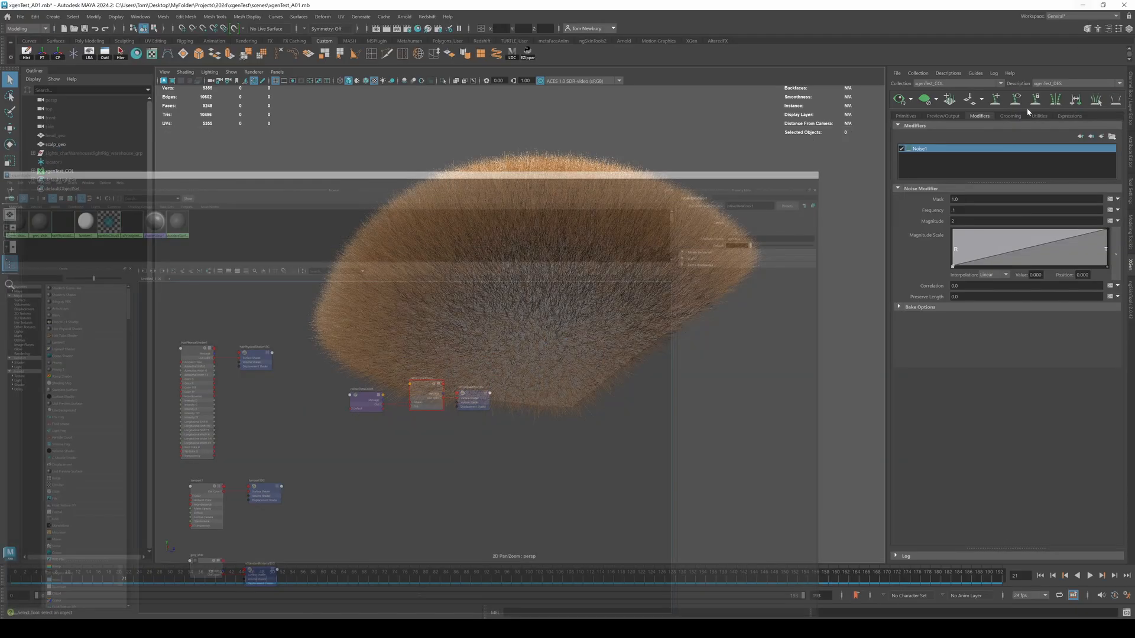
Start creating a paint map for the hair's custom color parameter in Preview/Output.
{"action": "left_click", "coordinate": [942, 115]}
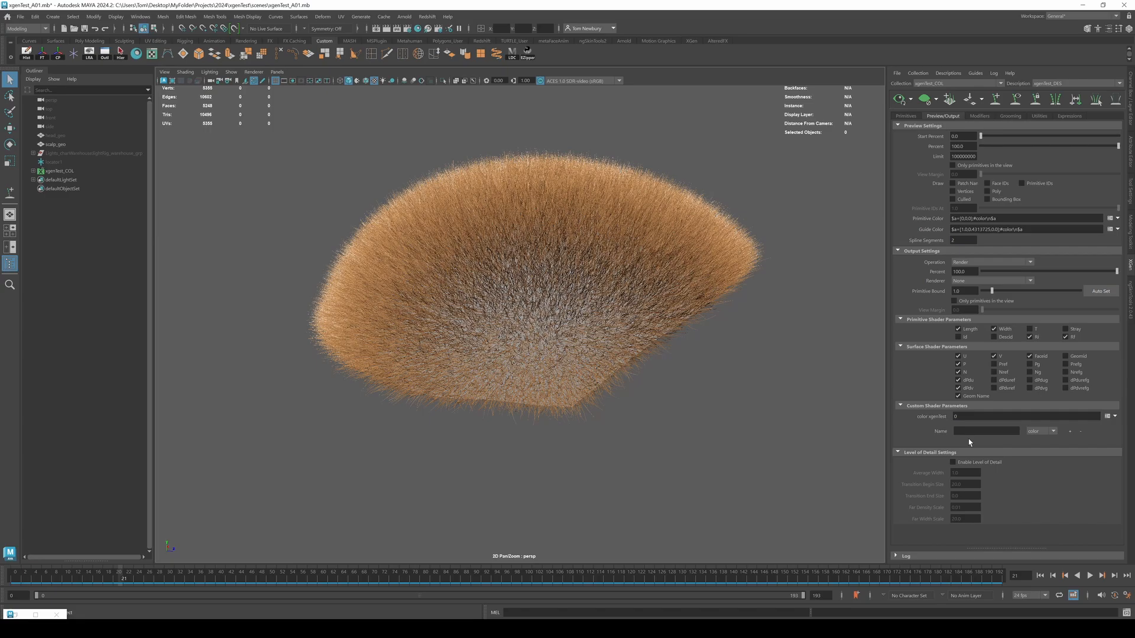
{"action": "mouse_move", "coordinate": [942, 421]}
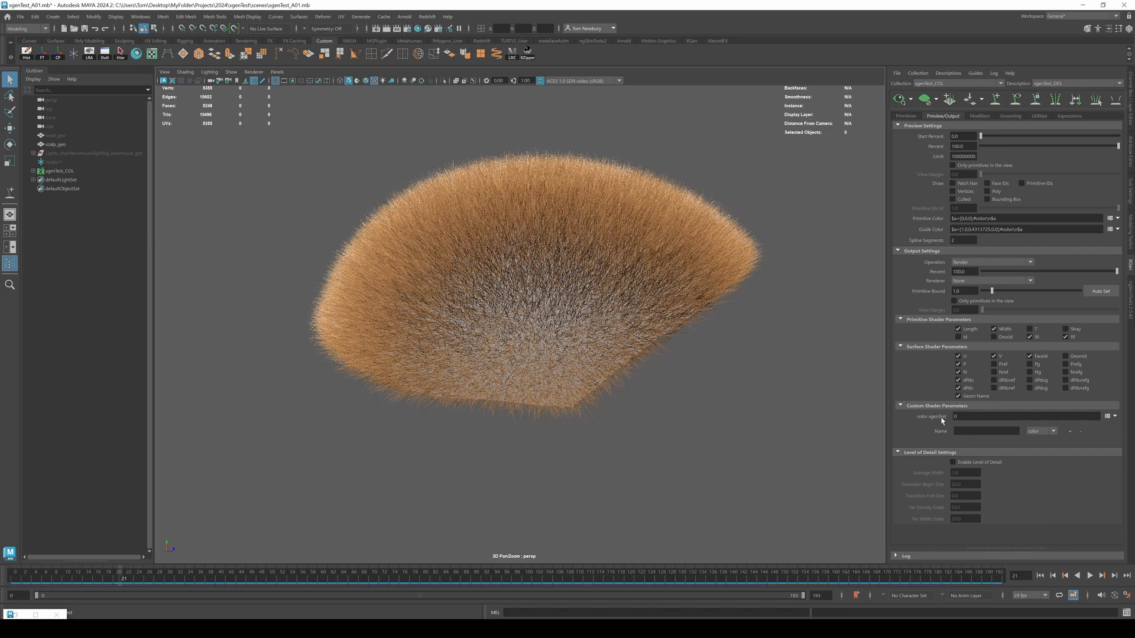
{"action": "mouse_move", "coordinate": [153, 65]}
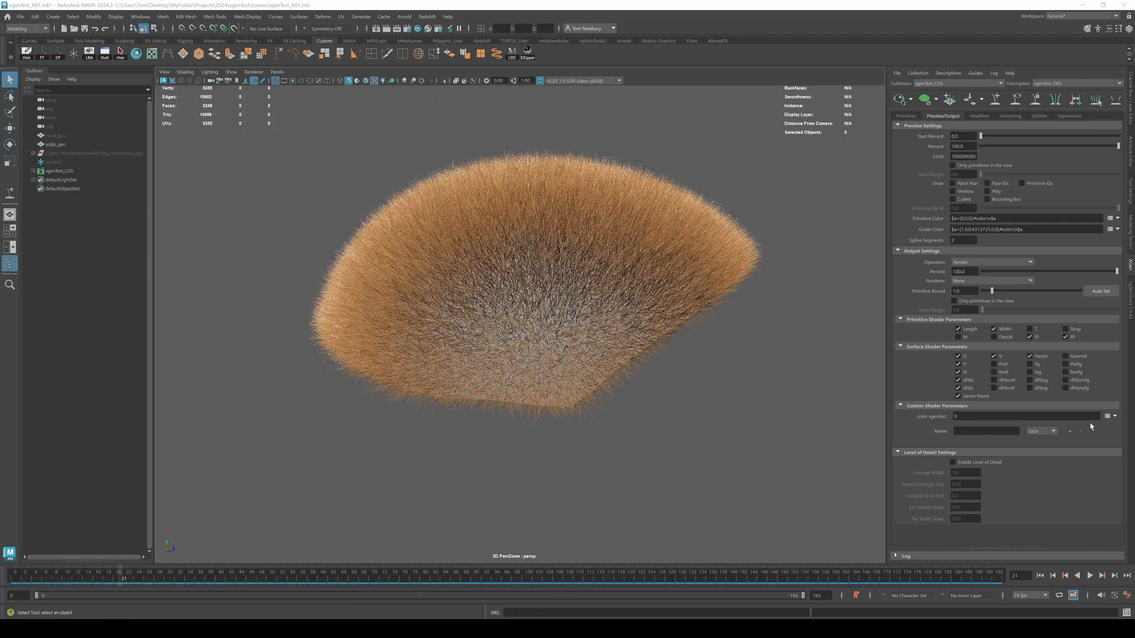
{"action": "left_click", "coordinate": [1113, 416]}
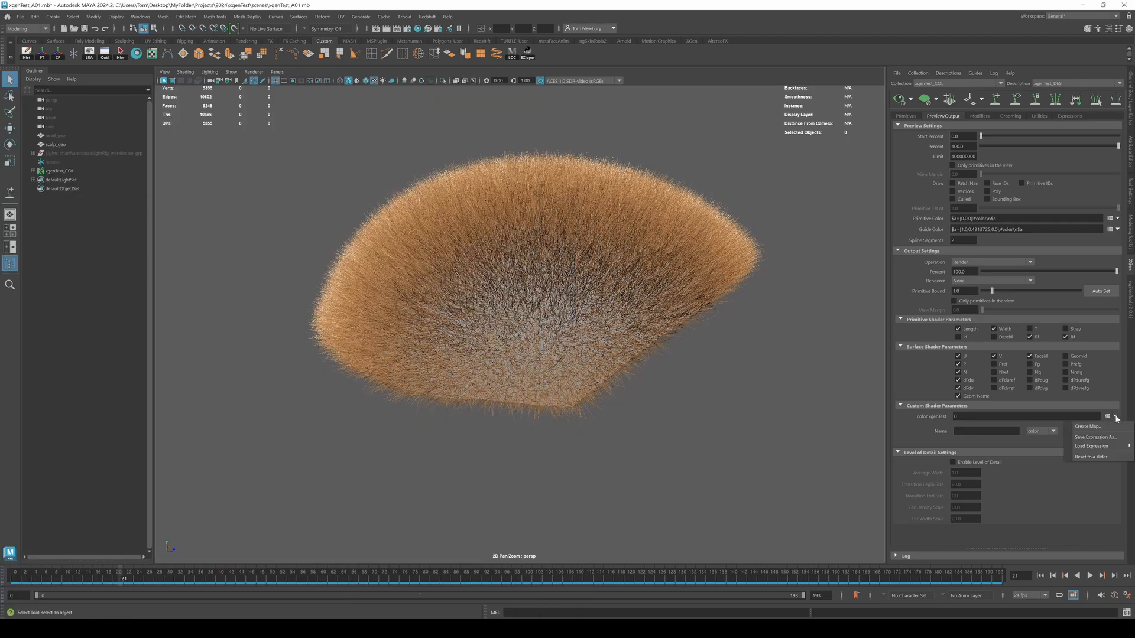
{"action": "mouse_move", "coordinate": [1088, 426]}
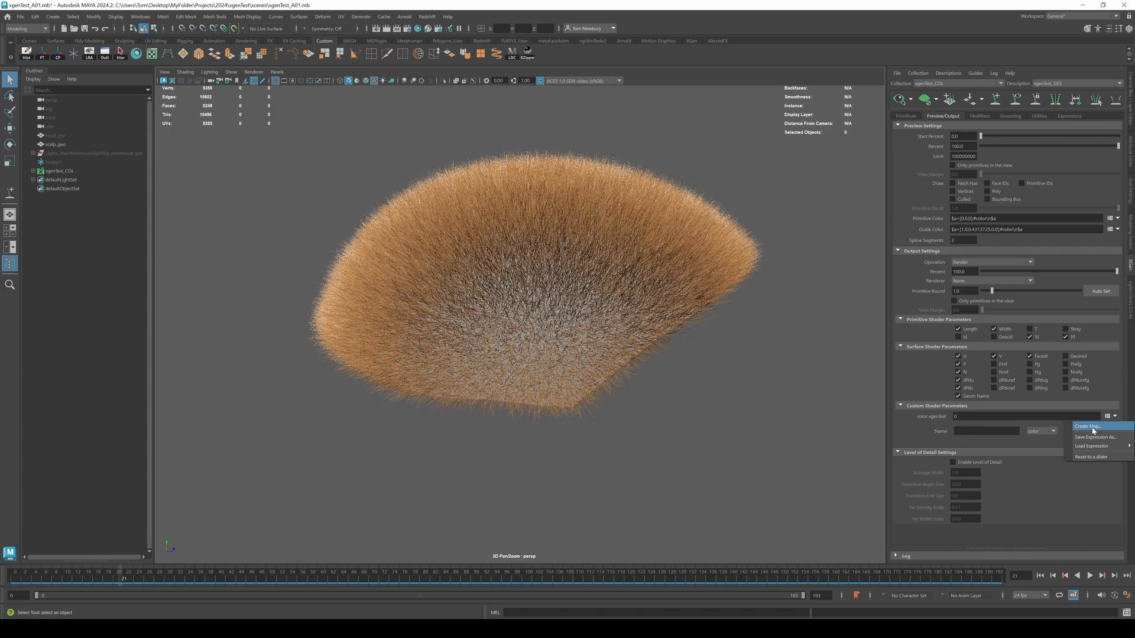
{"action": "left_click", "coordinate": [1088, 425]}
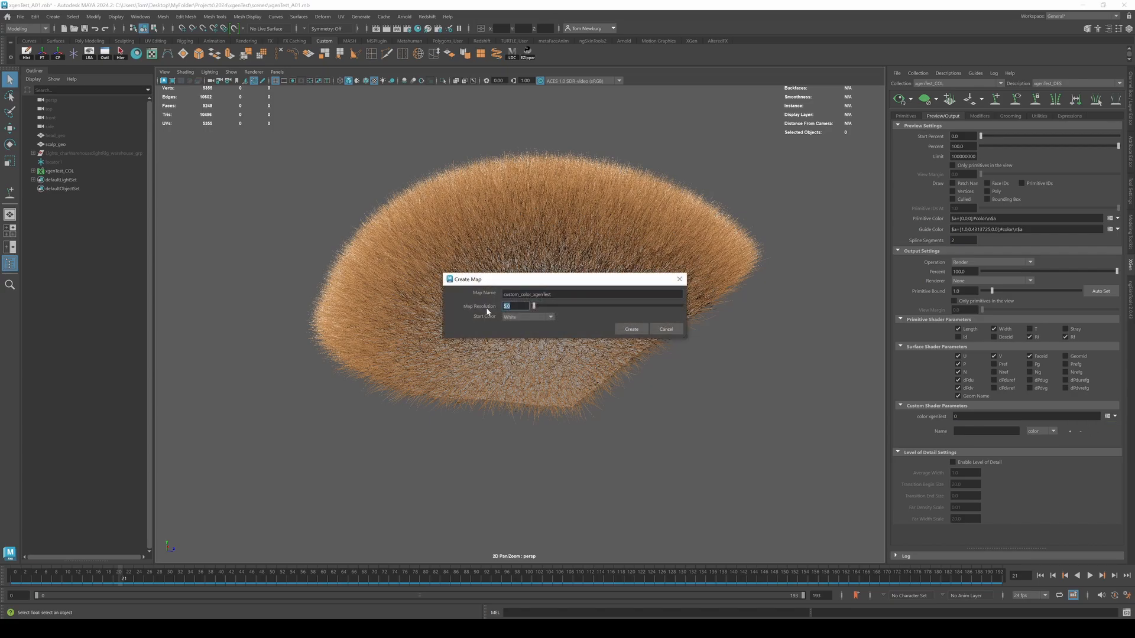
Create the map starting from black and named DIFF.
{"action": "left_click", "coordinate": [527, 317]}
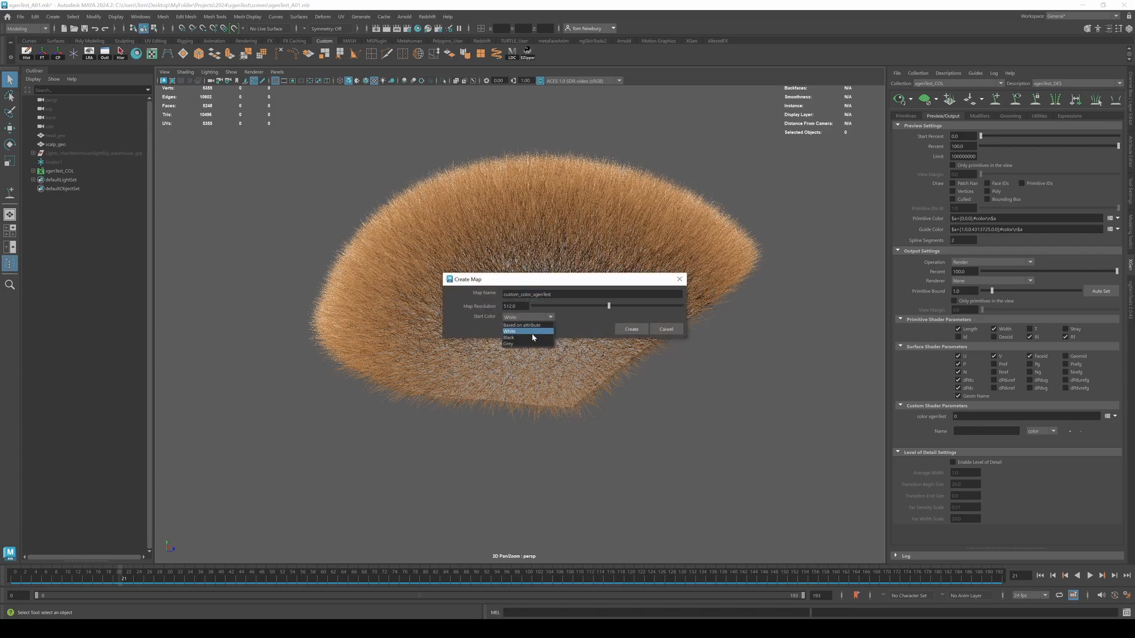
{"action": "left_click", "coordinate": [511, 336]}
{"action": "type", "text": "xgenTest_"}
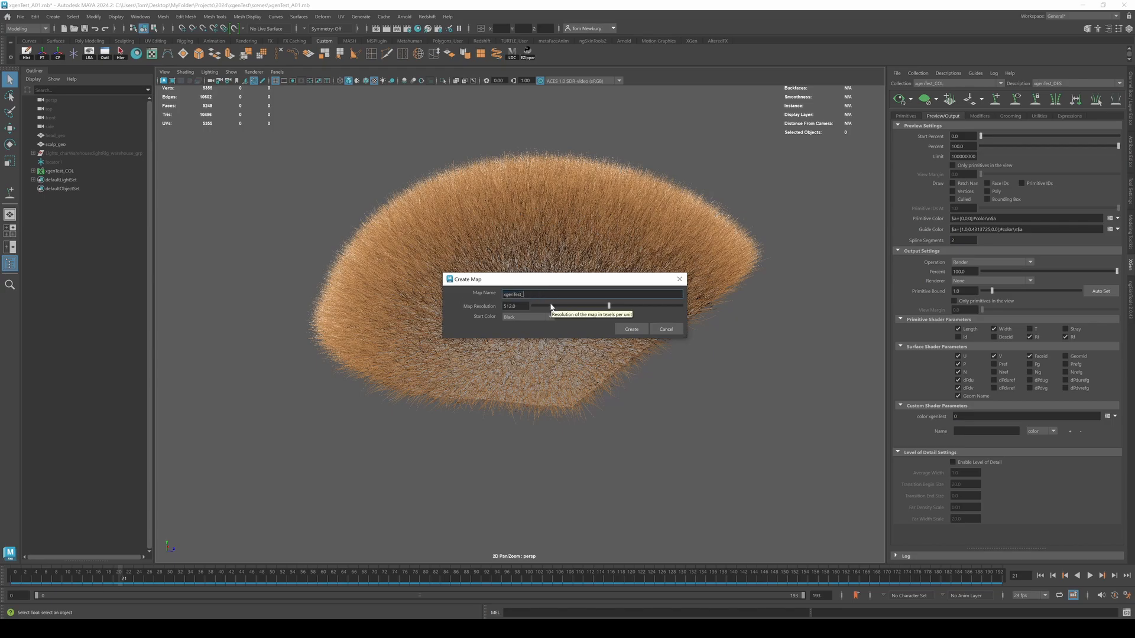
{"action": "type", "text": "DIFF"}
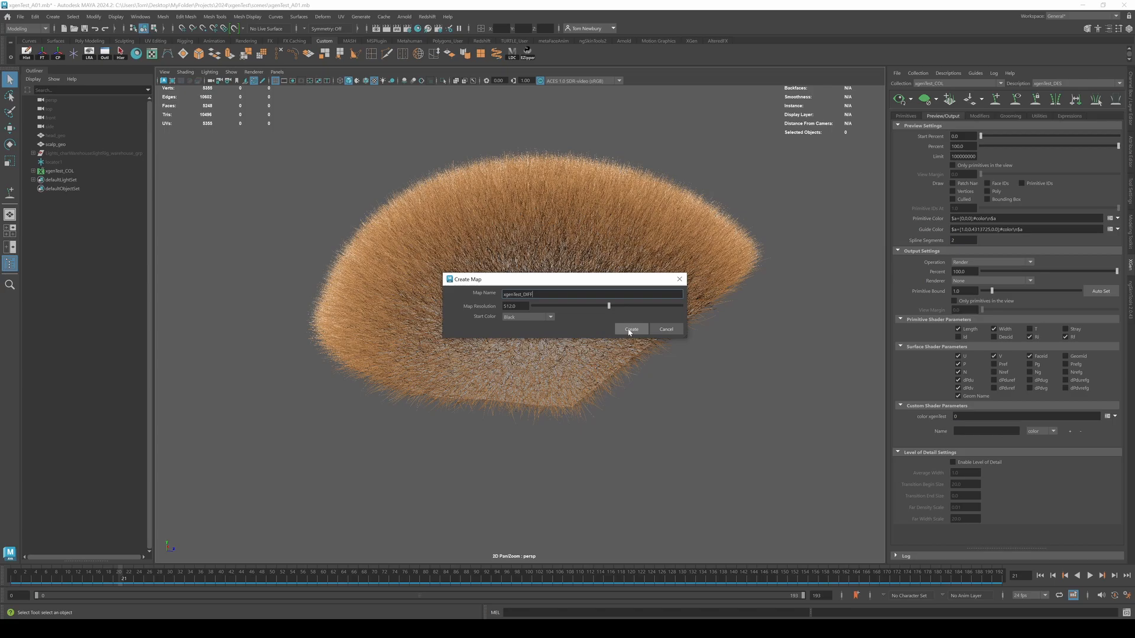
{"action": "left_click", "coordinate": [630, 329]}
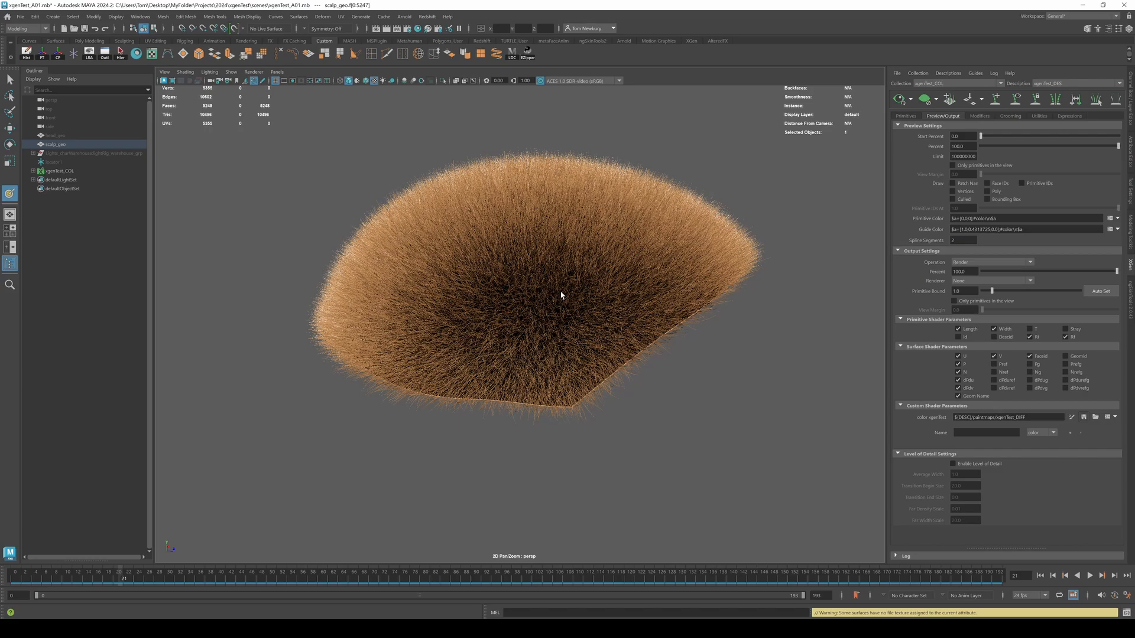
{"action": "mouse_move", "coordinate": [532, 299]}
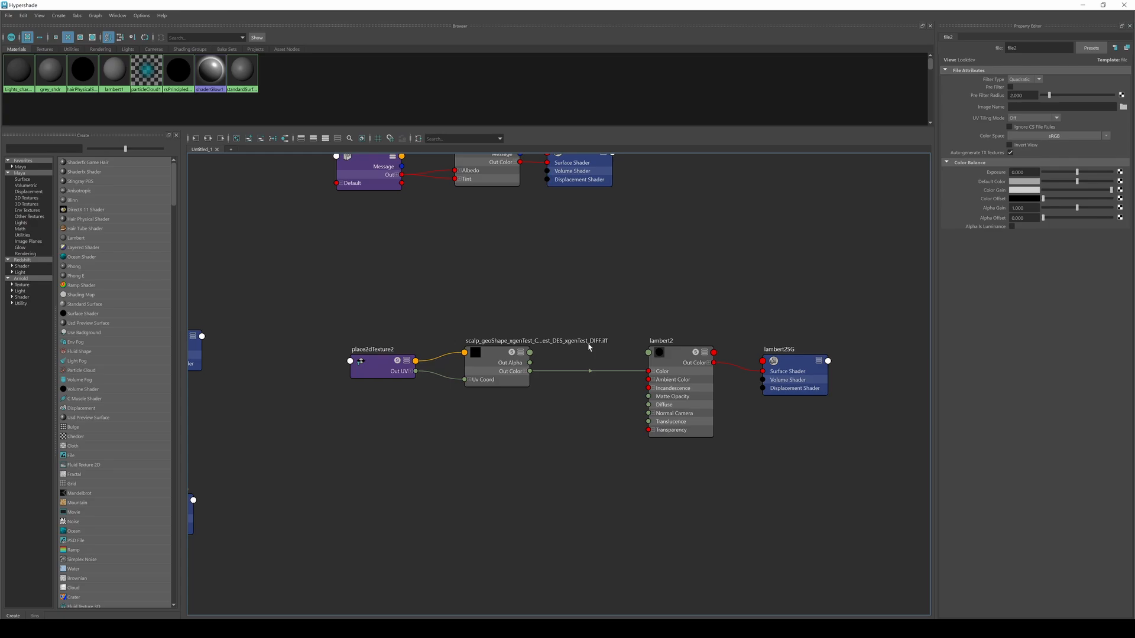
Browse for an image file for the xgenTest_DIFF file texture node.
{"action": "left_click", "coordinate": [496, 365]}
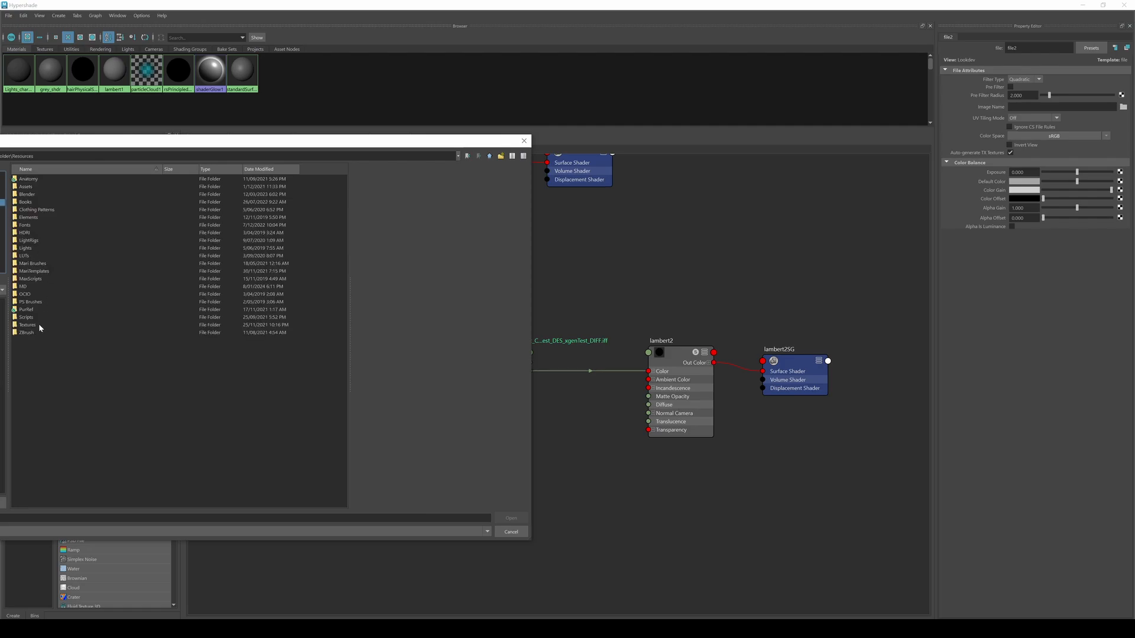
Load the woodland camouflage image from the Textures/camo folder into the texture node.
{"action": "double_click", "coordinate": [27, 325]}
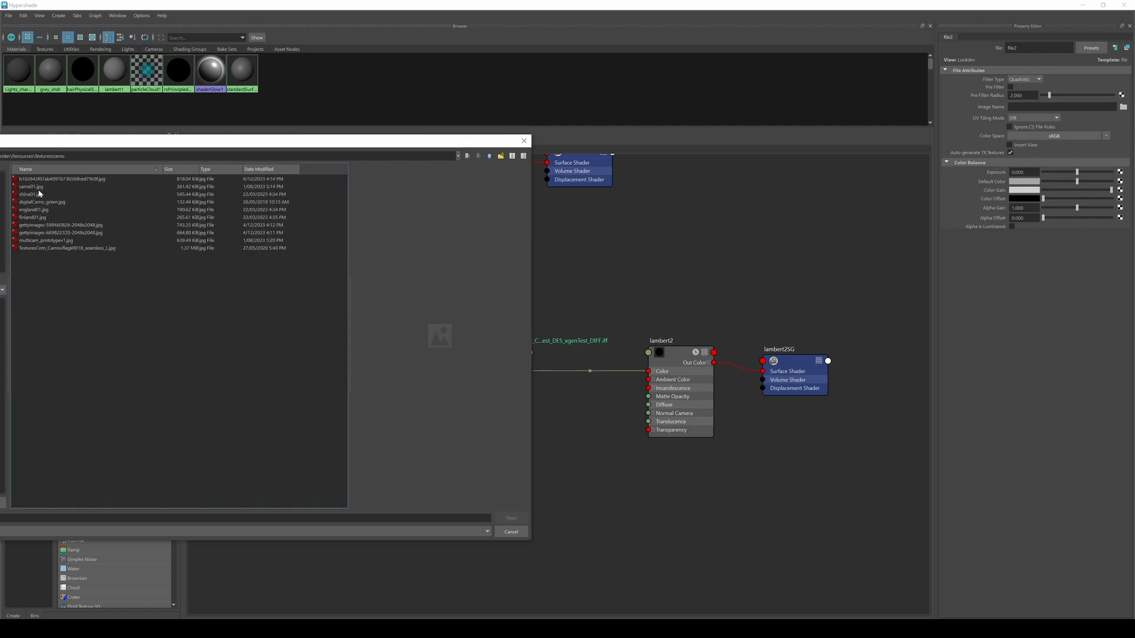
{"action": "left_click", "coordinate": [41, 202]}
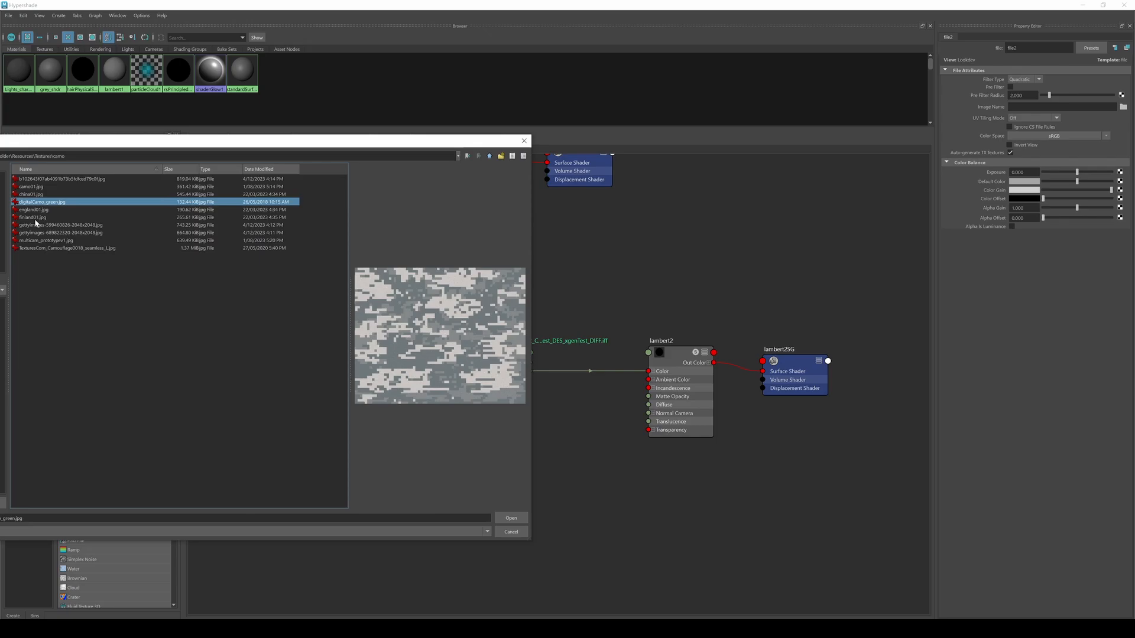
{"action": "left_click", "coordinate": [60, 225]}
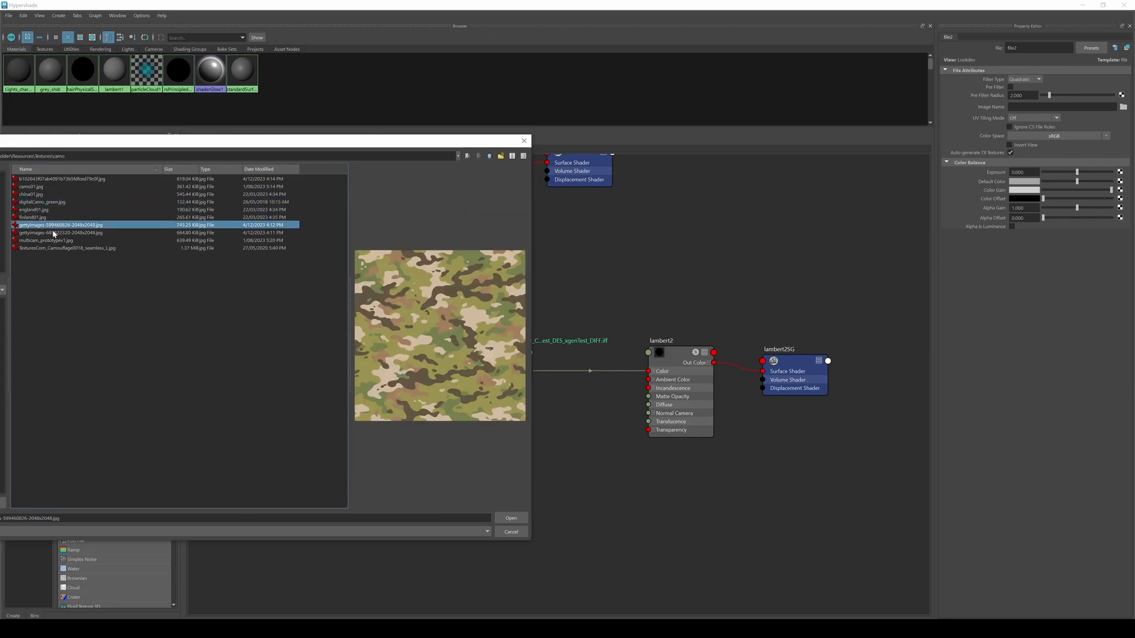
{"action": "left_click", "coordinate": [61, 233]}
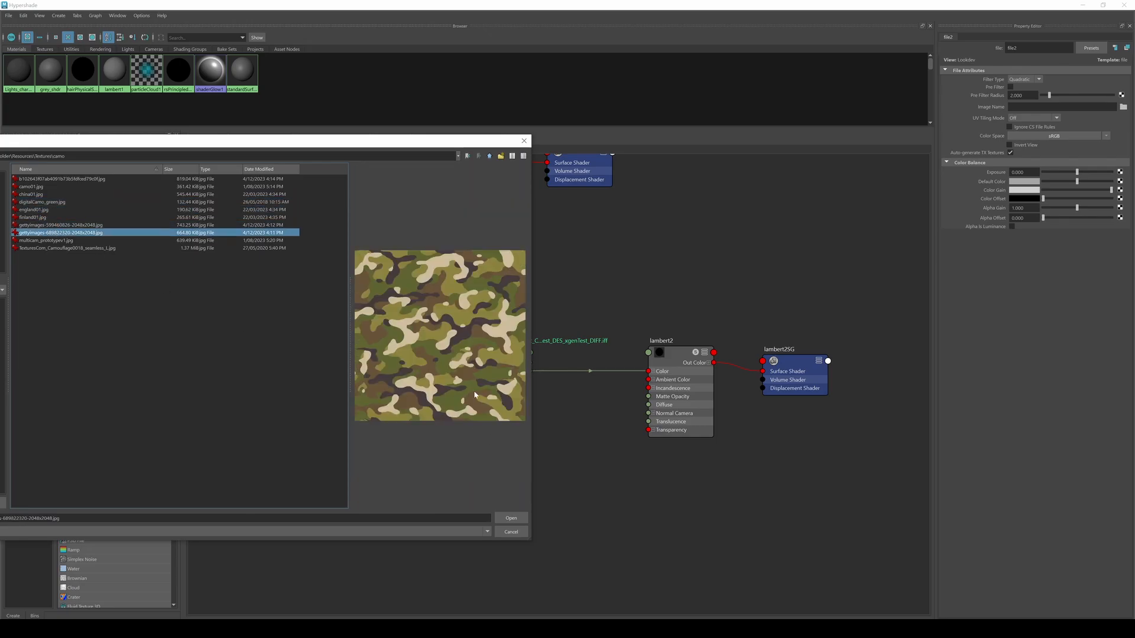
{"action": "left_click", "coordinate": [511, 518]}
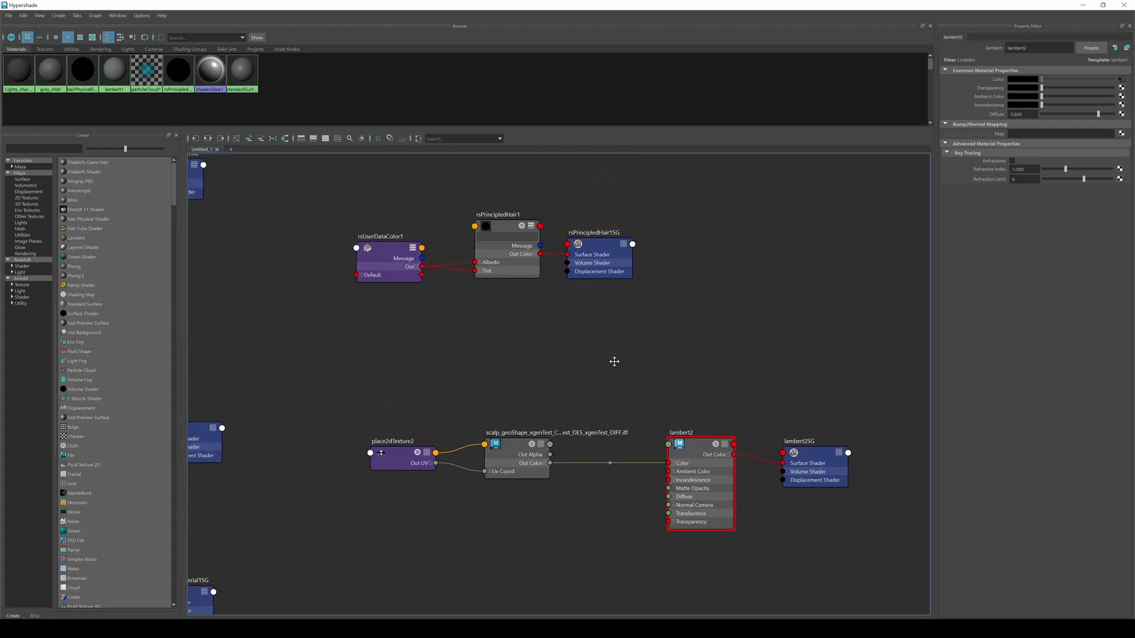
{"action": "mouse_move", "coordinate": [548, 383]}
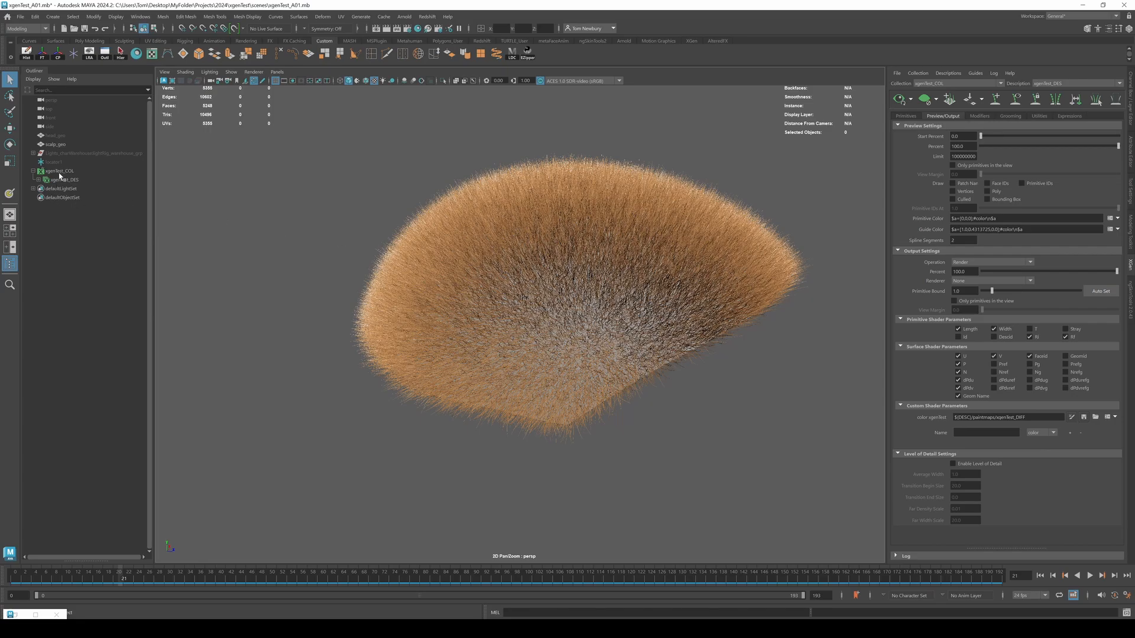
Select the hair description in the Outliner and refresh its preview to show dark strands.
{"action": "left_click", "coordinate": [65, 180]}
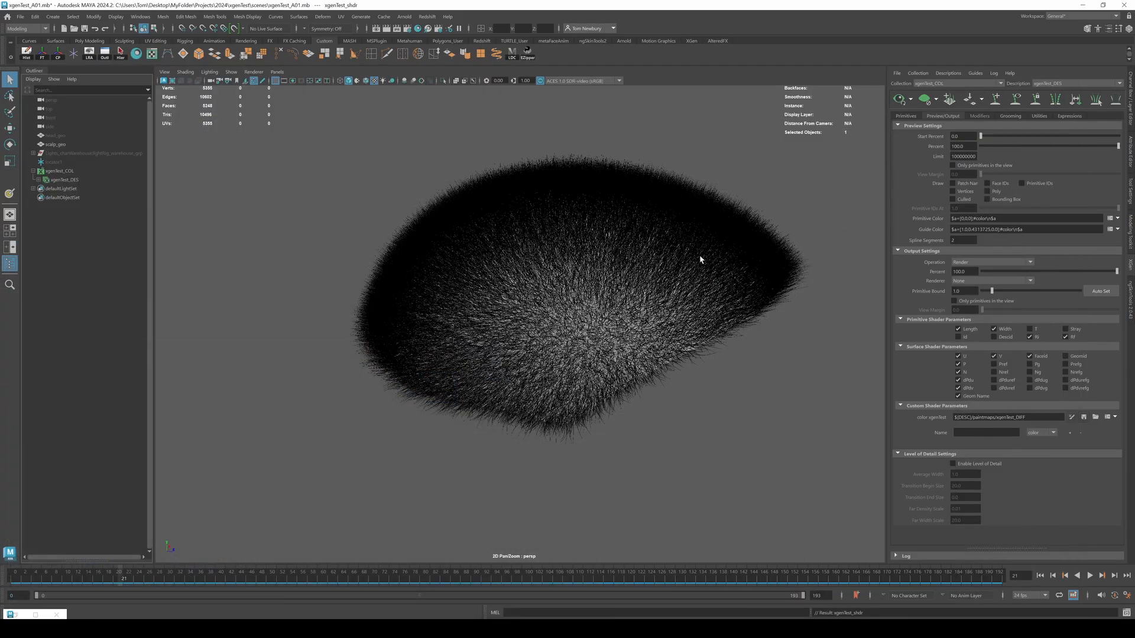
{"action": "left_click", "coordinate": [86, 152]}
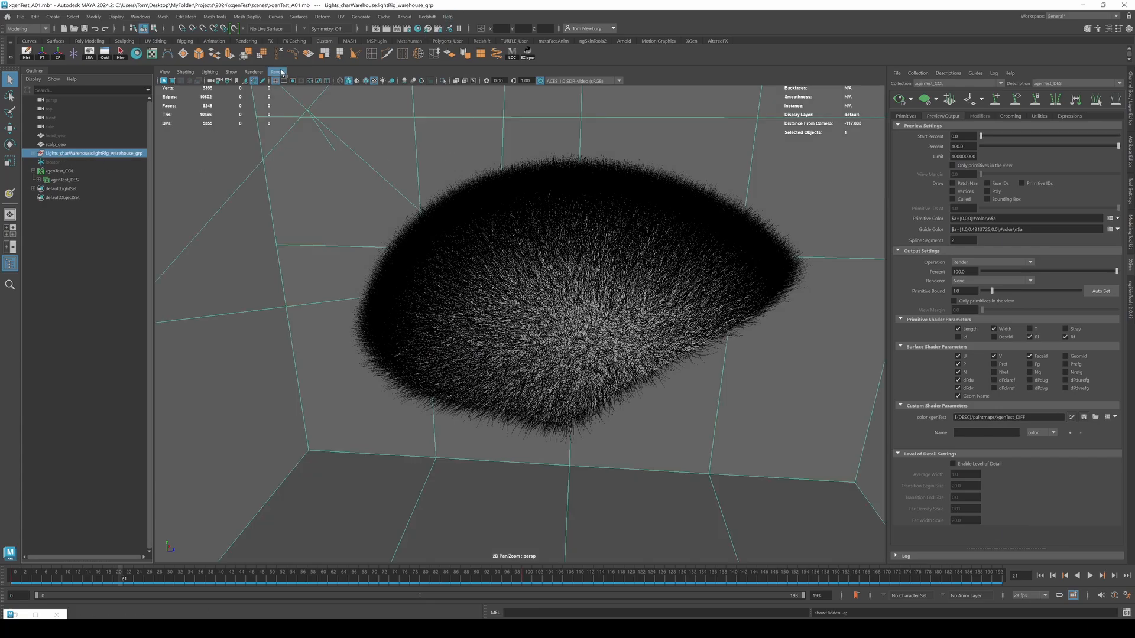
Look through closeup_cam and bring up the Redshift Render View.
{"action": "left_click", "coordinate": [276, 72]}
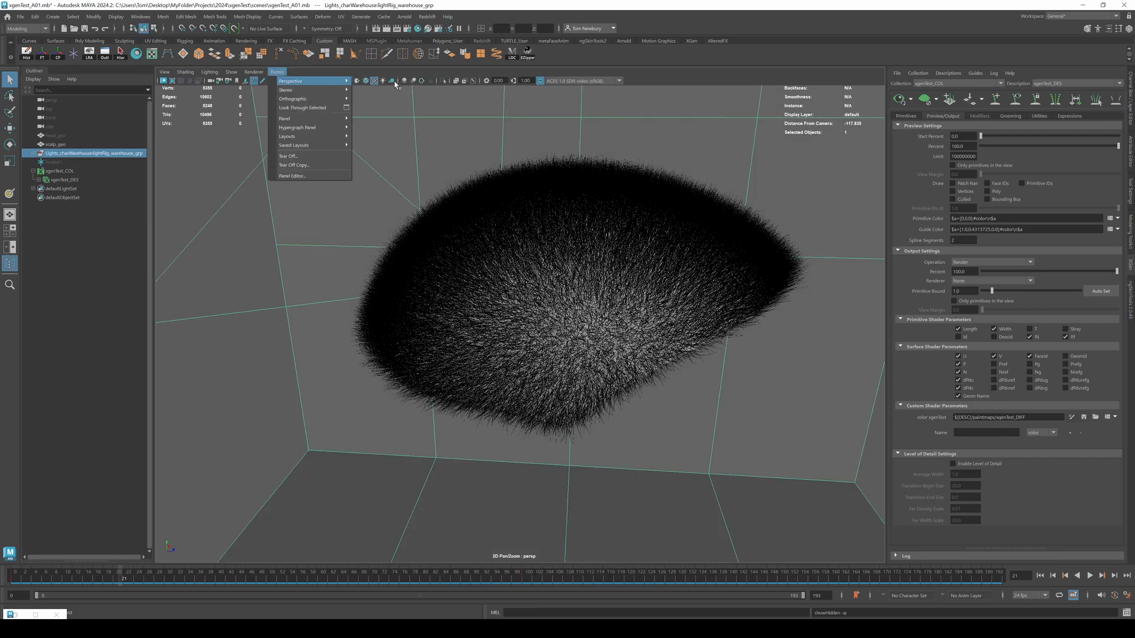
{"action": "left_click", "coordinate": [426, 17]}
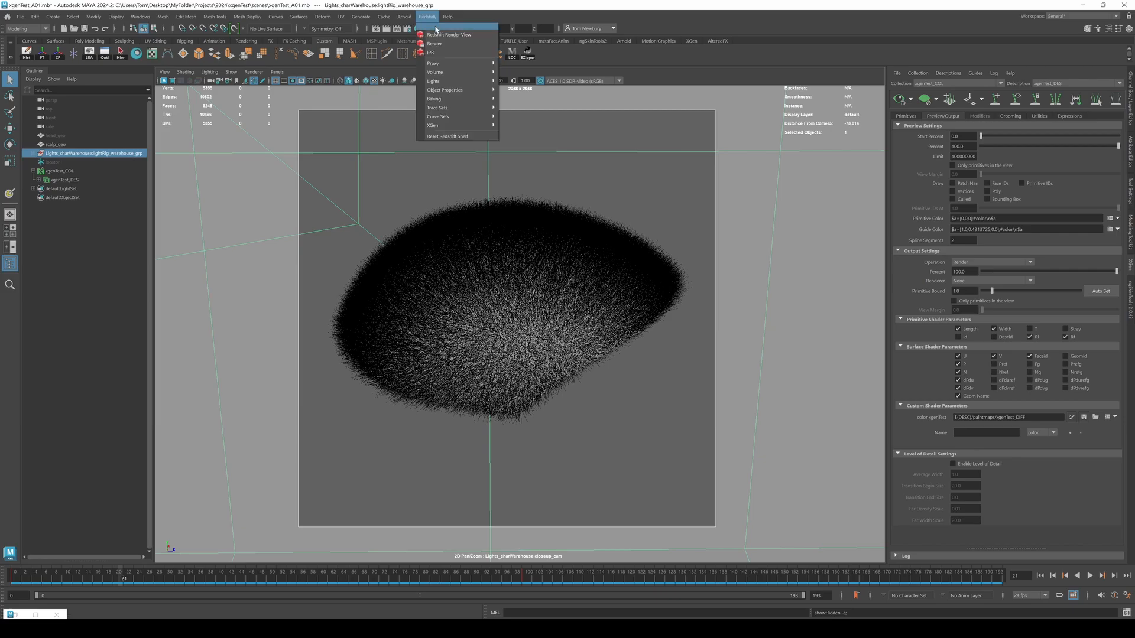
{"action": "left_click", "coordinate": [448, 34]}
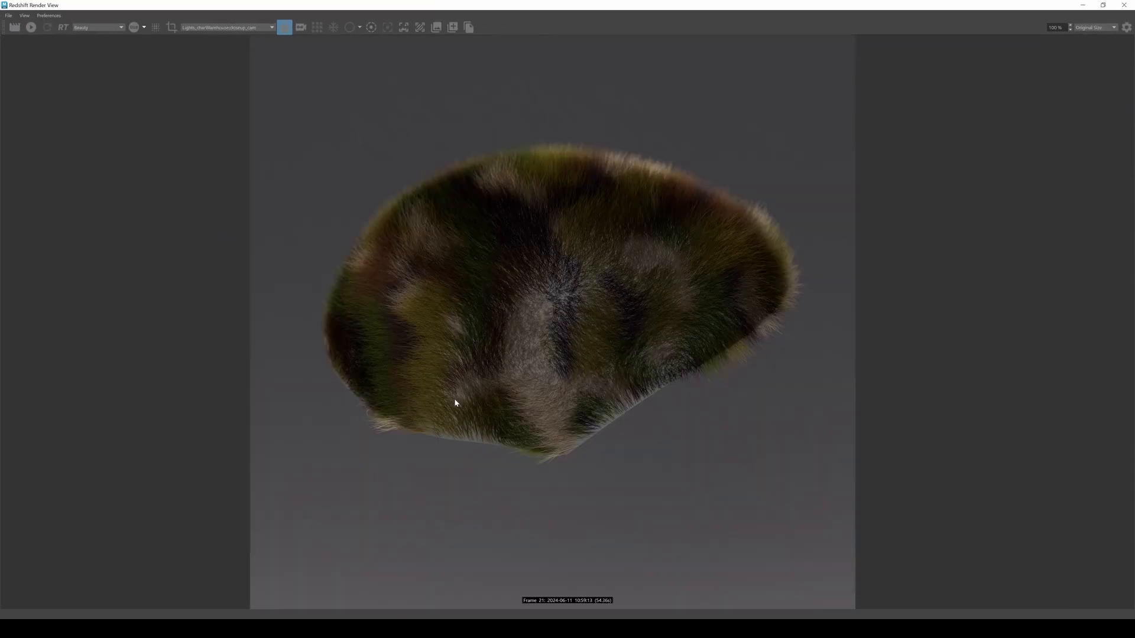
{"action": "mouse_move", "coordinate": [484, 298]}
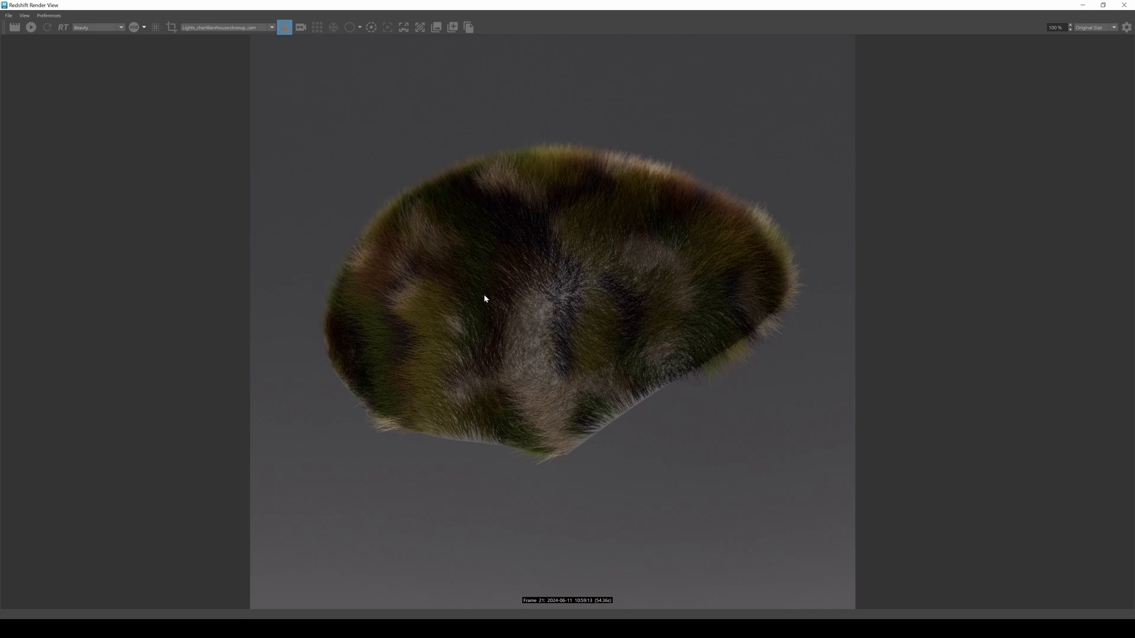
{"action": "mouse_move", "coordinate": [475, 402]}
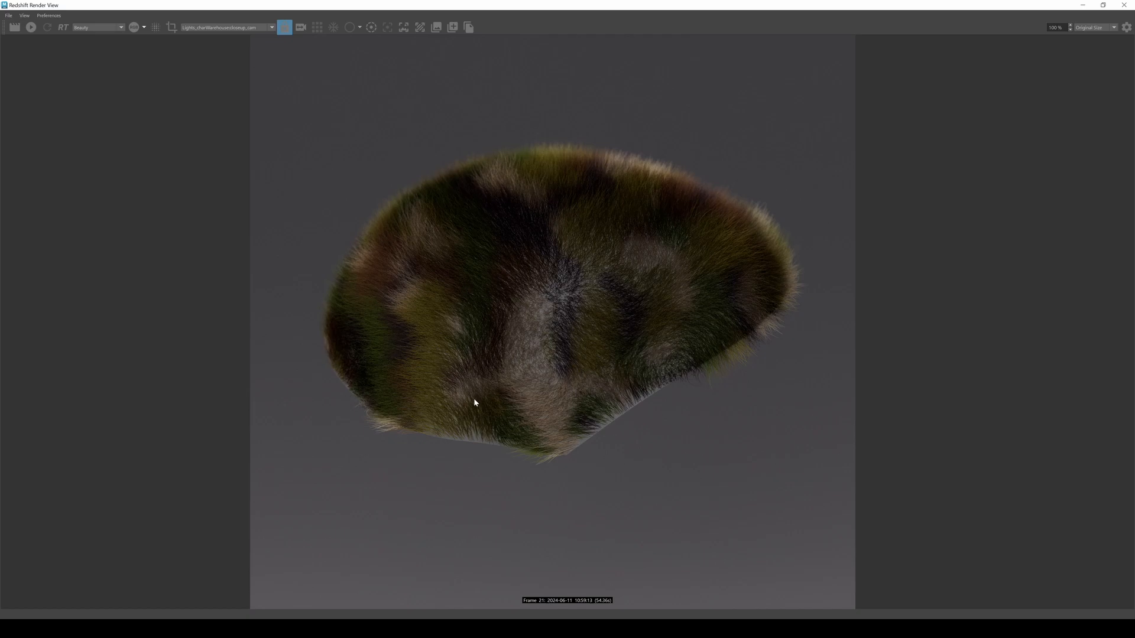
{"action": "mouse_move", "coordinate": [440, 355]}
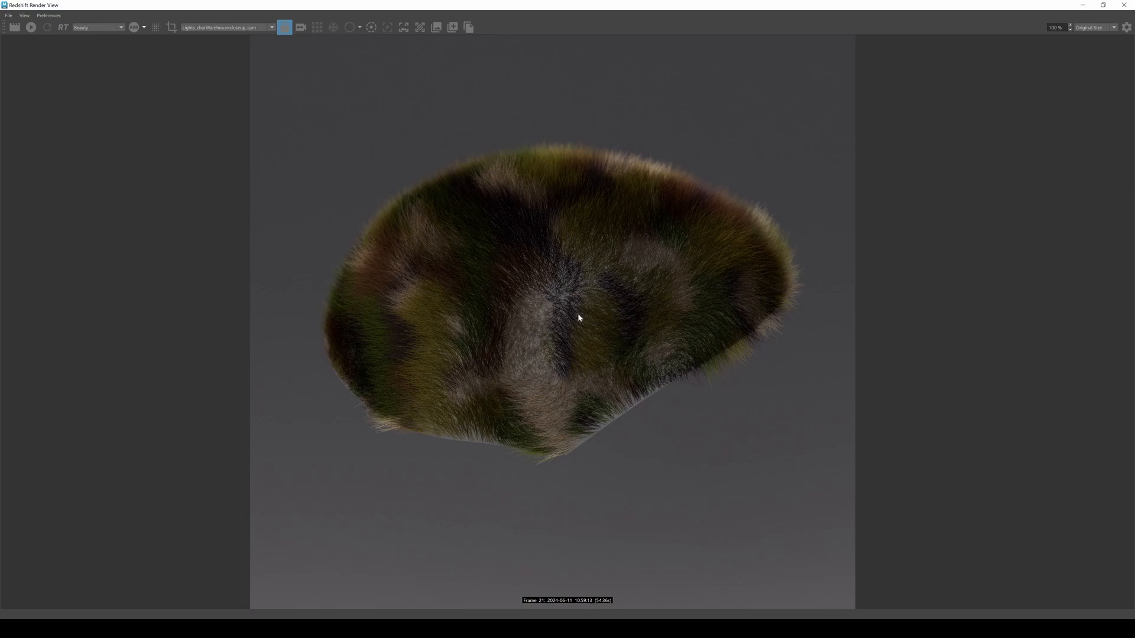
{"action": "mouse_move", "coordinate": [752, 362]}
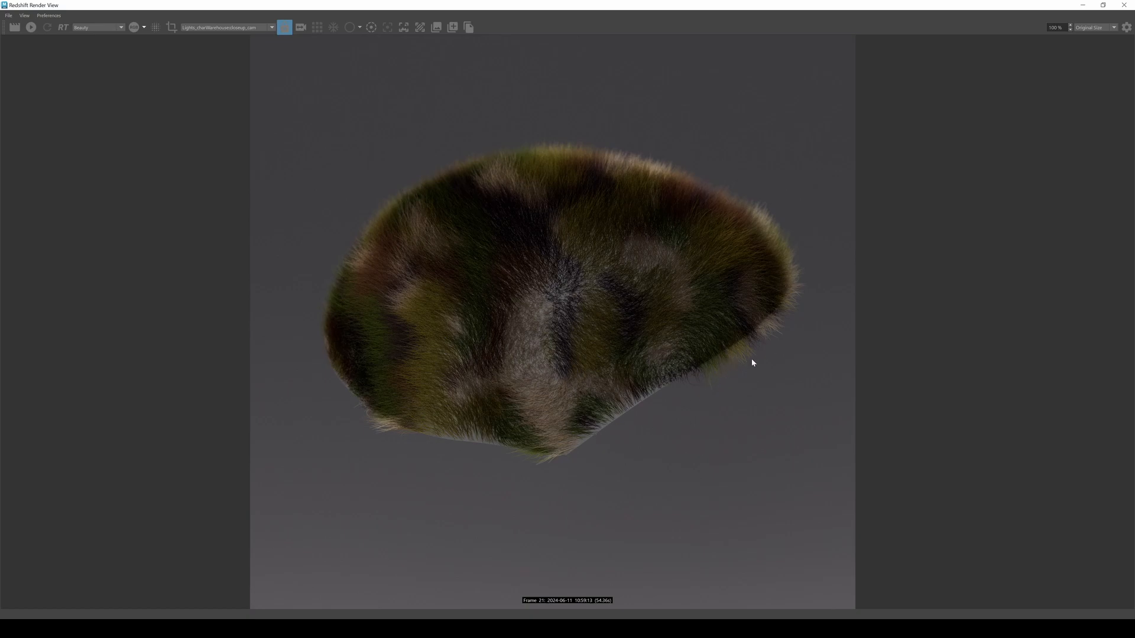
{"action": "mouse_move", "coordinate": [456, 373]}
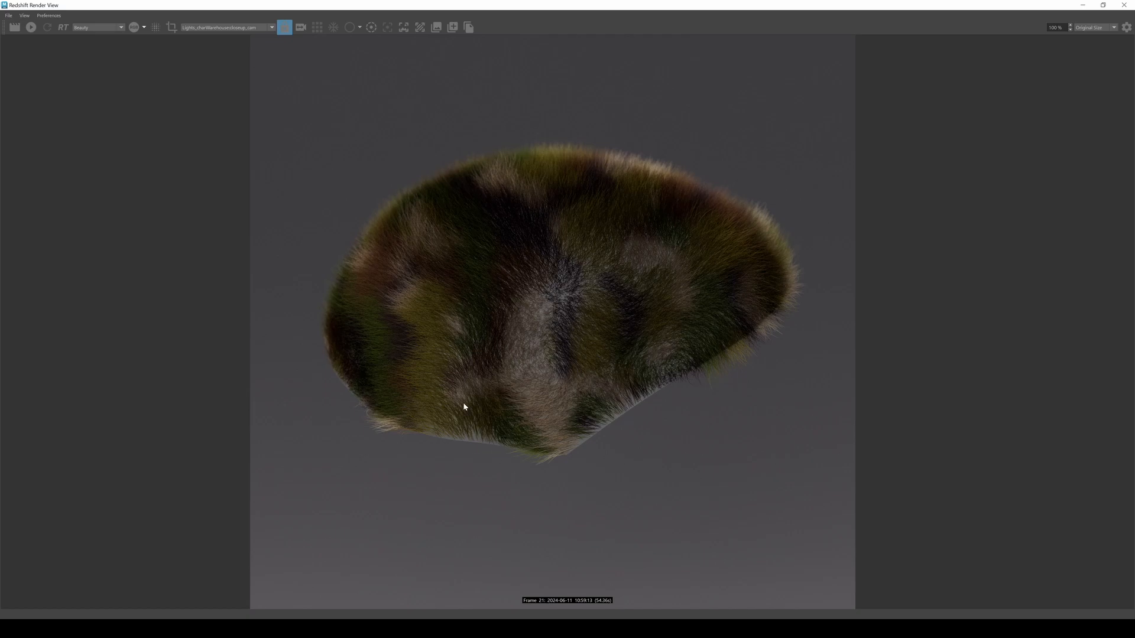
{"action": "mouse_move", "coordinate": [448, 35]}
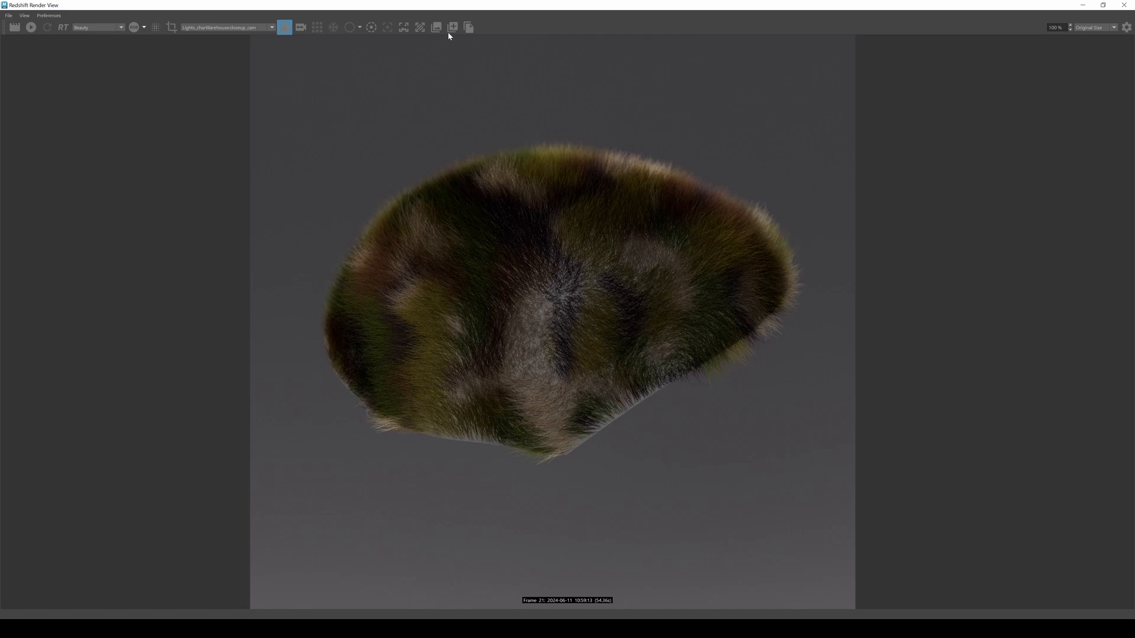
Store a snapshot of the muted camouflage fur render for comparison.
{"action": "left_click", "coordinate": [436, 27]}
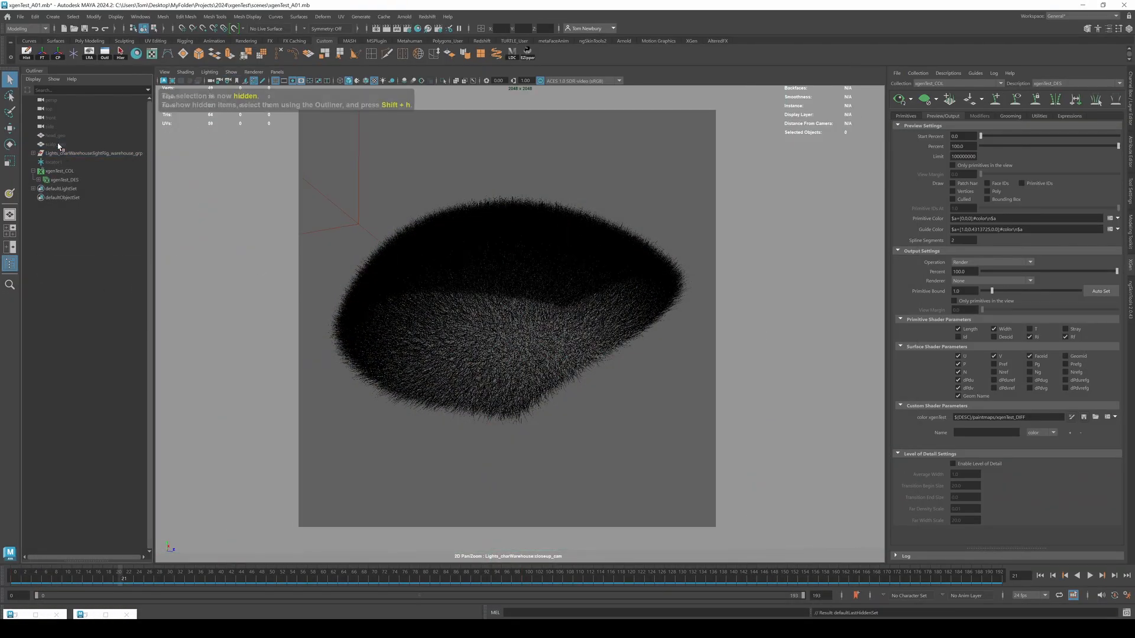
Unhide head_geo from the Outliner so the mesh shows beneath the hair.
{"action": "left_click", "coordinate": [56, 135]}
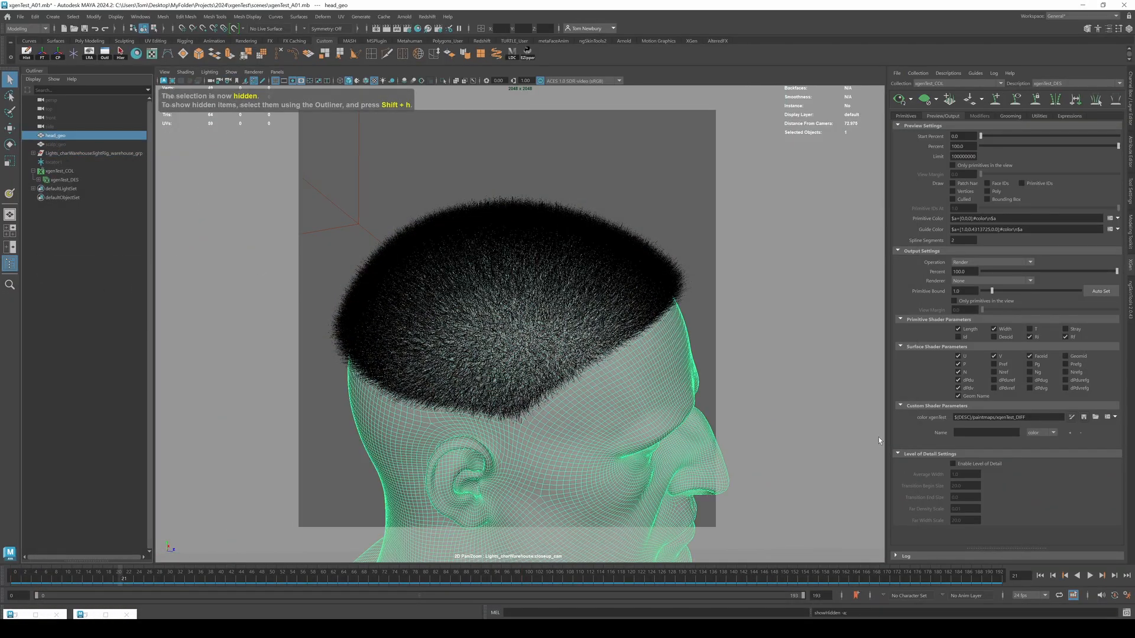
{"action": "left_click", "coordinate": [94, 152]}
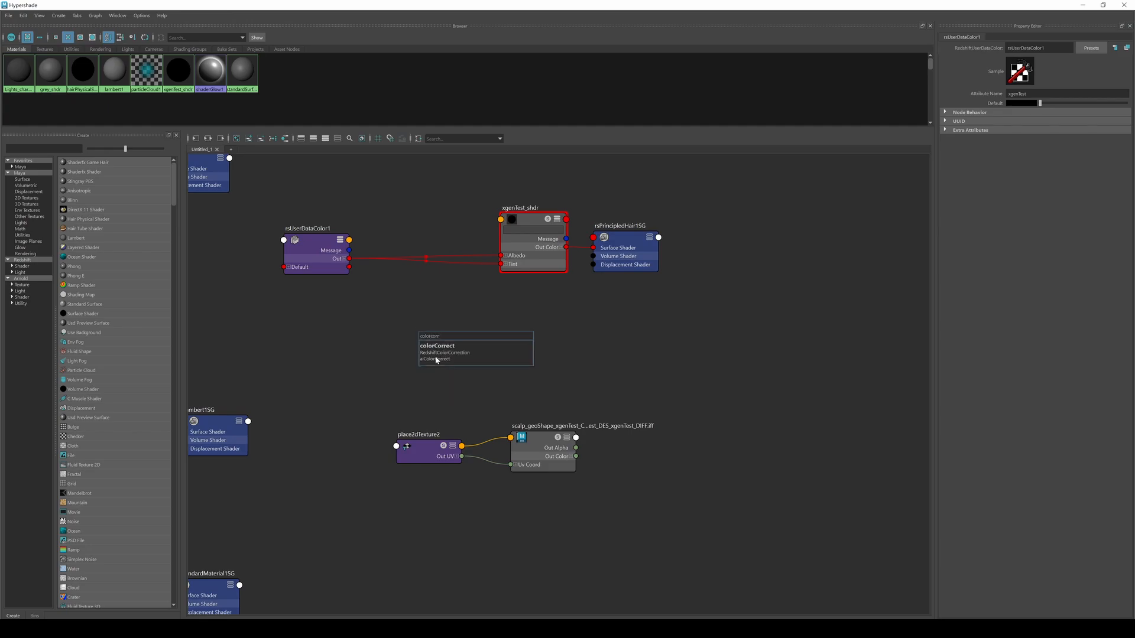
Wire a RedshiftColorCorrection node between rsUserDataColor1 and xgenTest_shdr's albedo.
{"action": "left_click", "coordinate": [437, 353]}
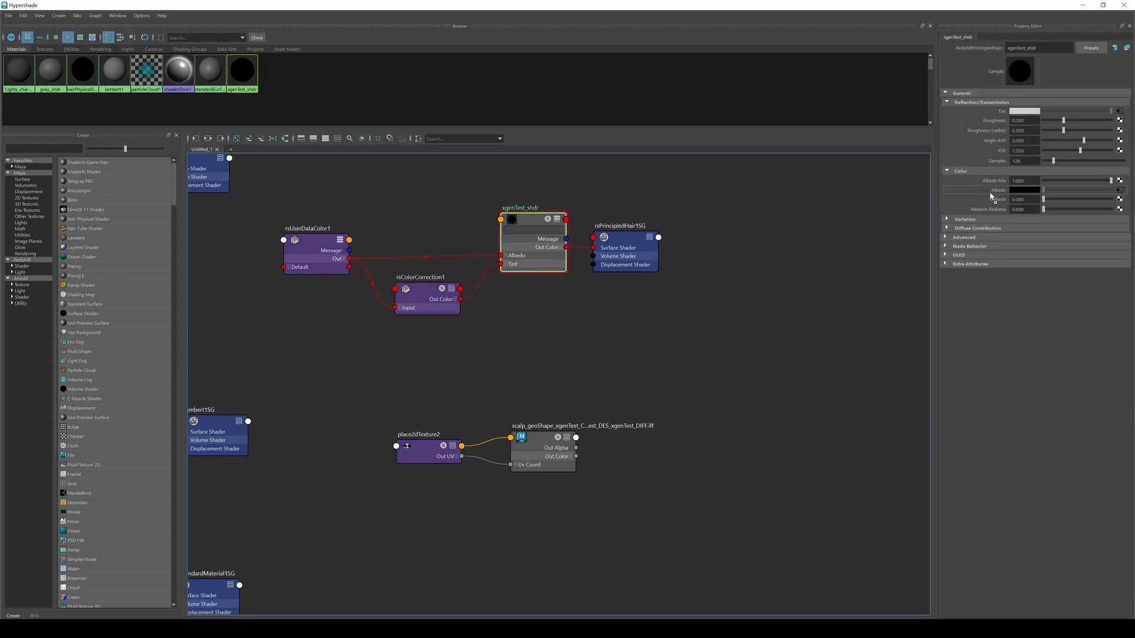
{"action": "left_click", "coordinate": [413, 251]}
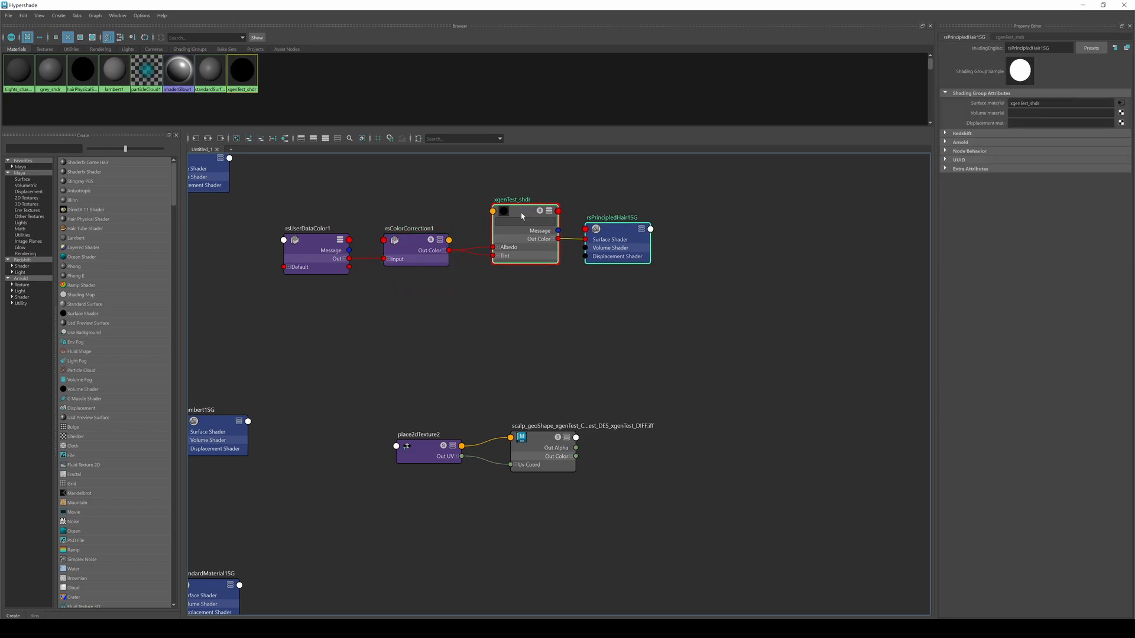
{"action": "left_click", "coordinate": [414, 249]}
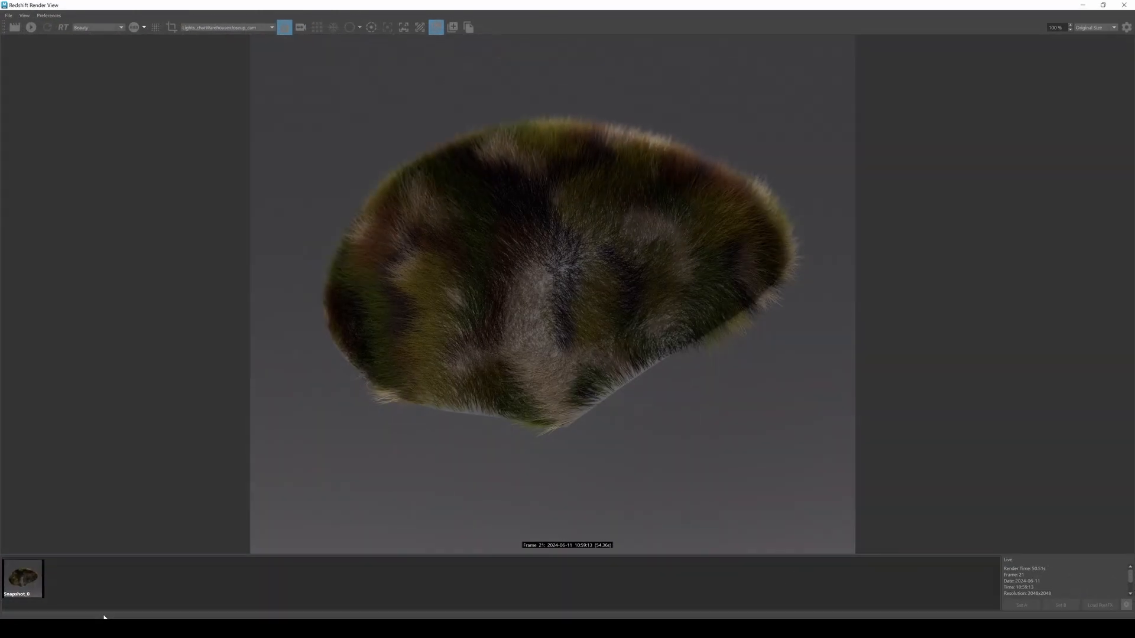
Re-render the head with saturated camouflage hair and store a second snapshot.
{"action": "left_click", "coordinate": [14, 28]}
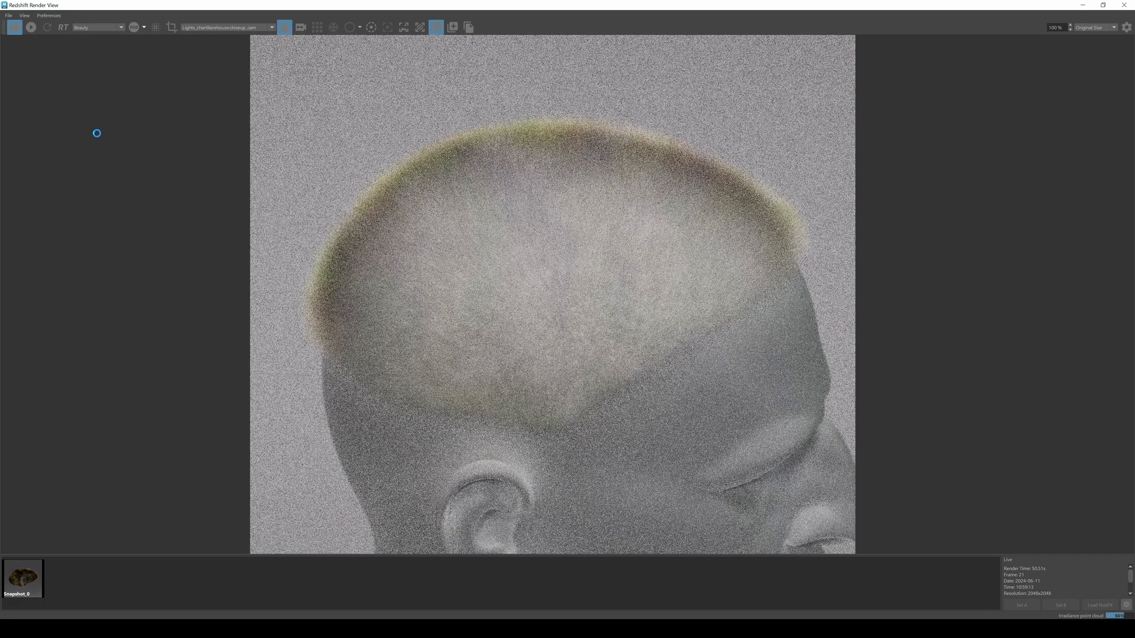
{"action": "left_click", "coordinate": [23, 578]}
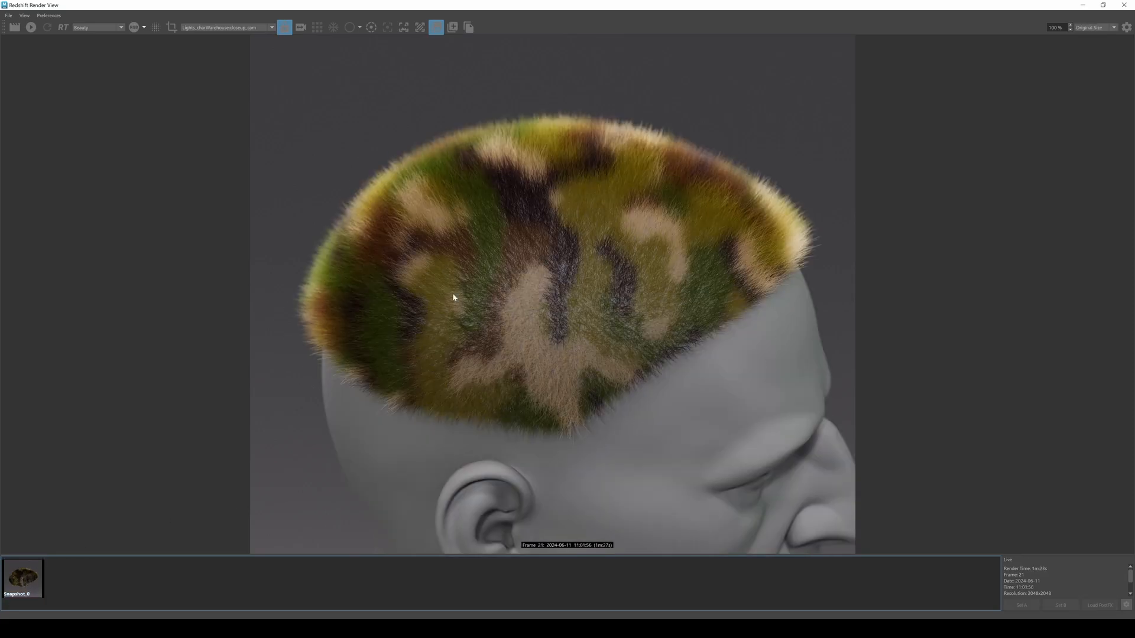
{"action": "mouse_move", "coordinate": [439, 257]}
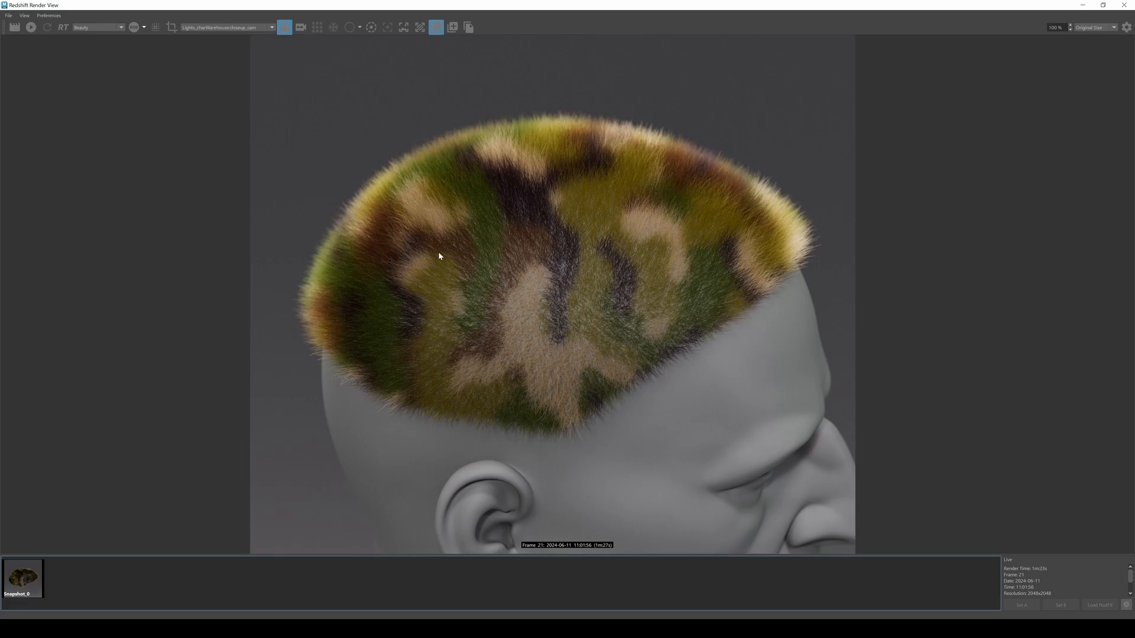
{"action": "mouse_move", "coordinate": [444, 251]}
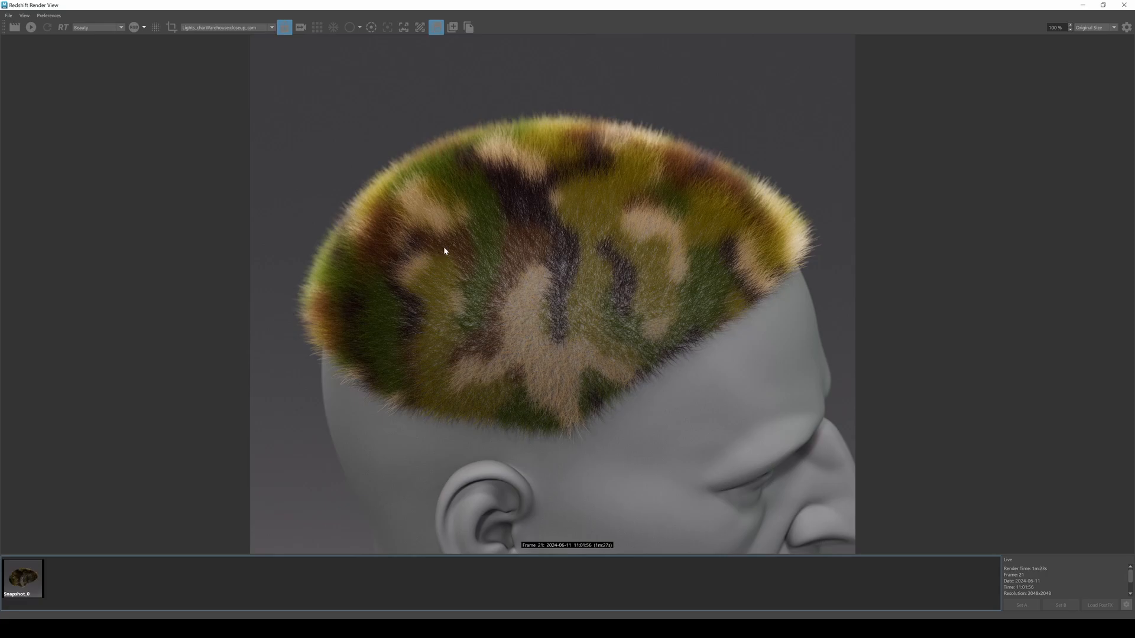
{"action": "mouse_move", "coordinate": [488, 278]}
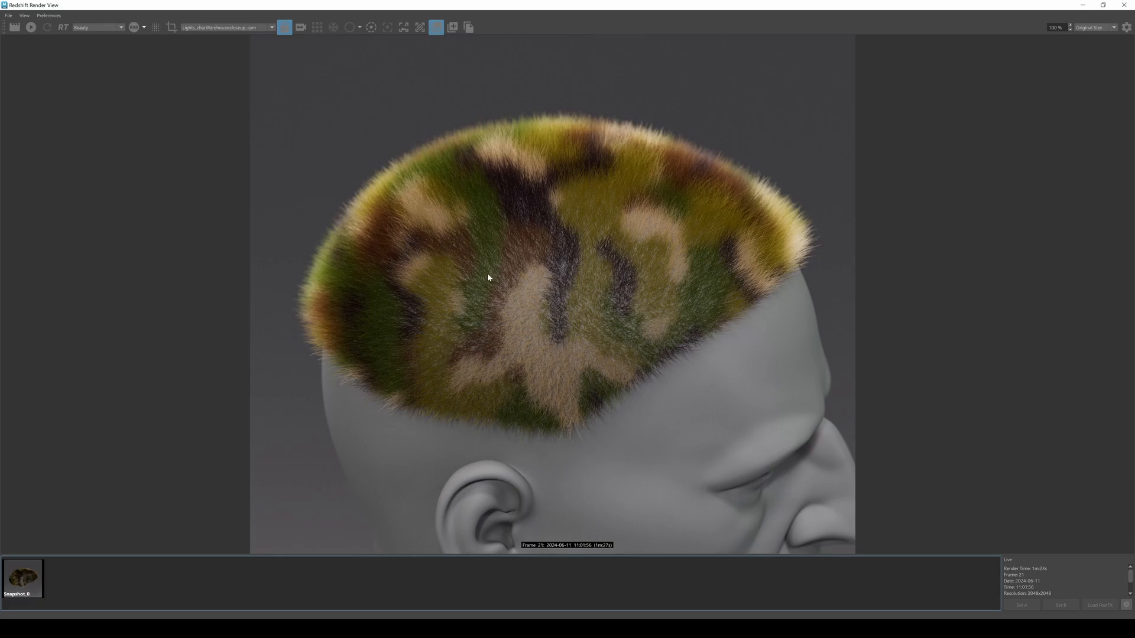
{"action": "mouse_move", "coordinate": [426, 261]}
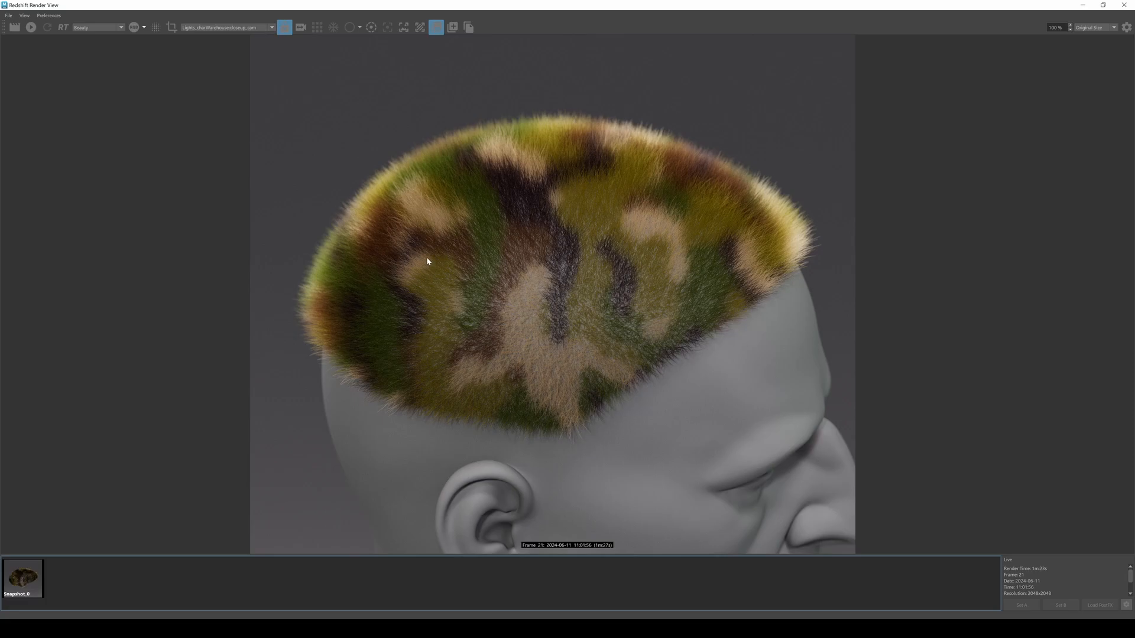
{"action": "left_click", "coordinate": [468, 27]}
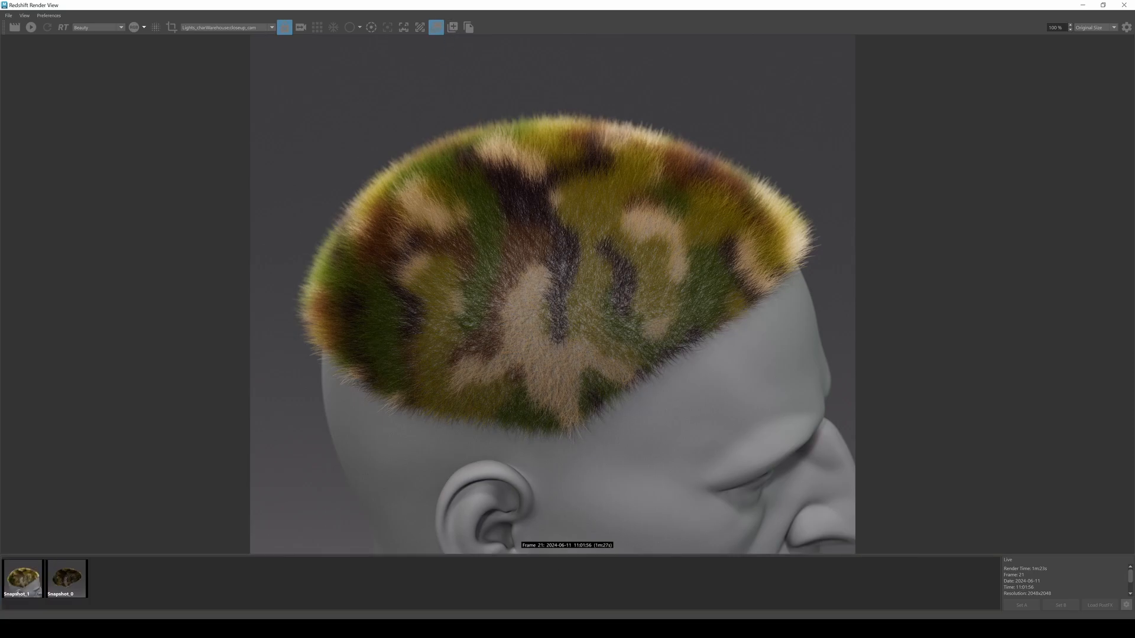